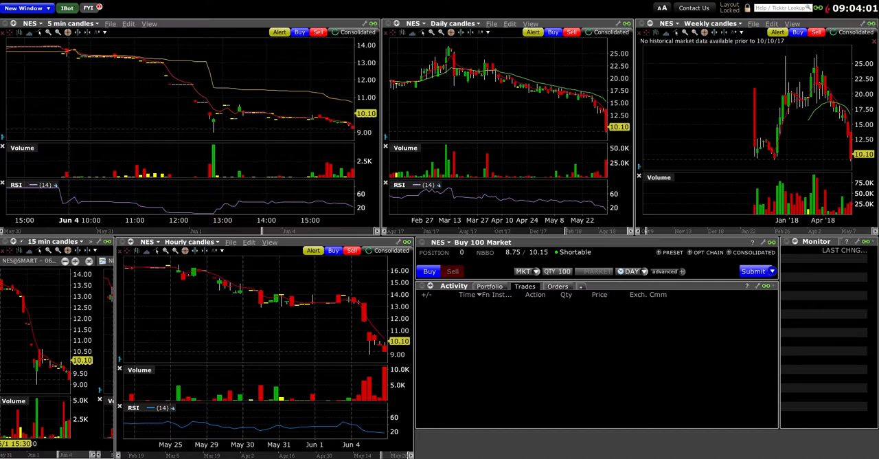
mouse_move(277, 135)
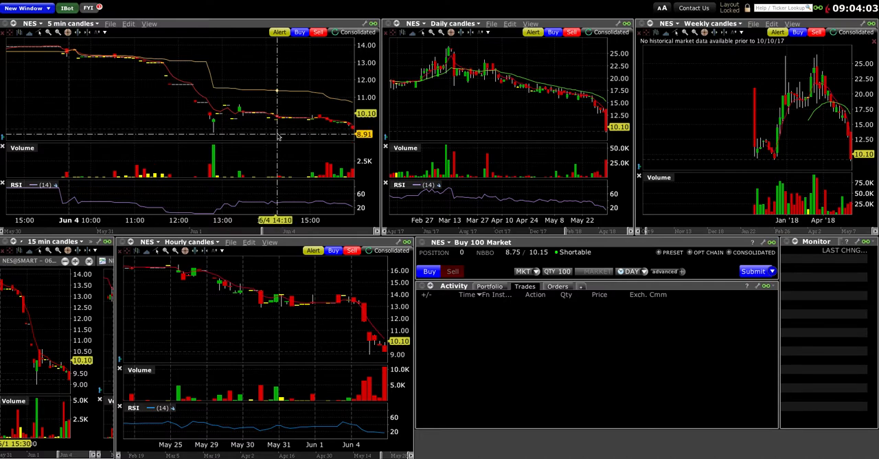
mouse_move(235, 8)
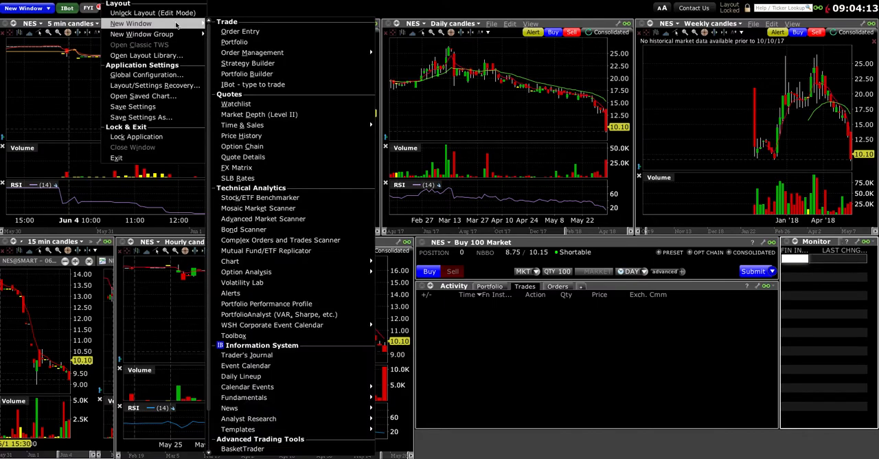
mouse_move(309, 192)
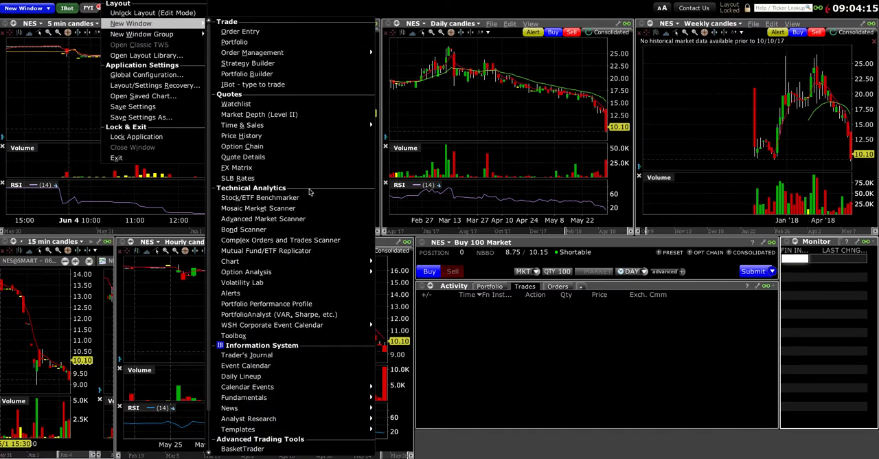
mouse_move(259, 198)
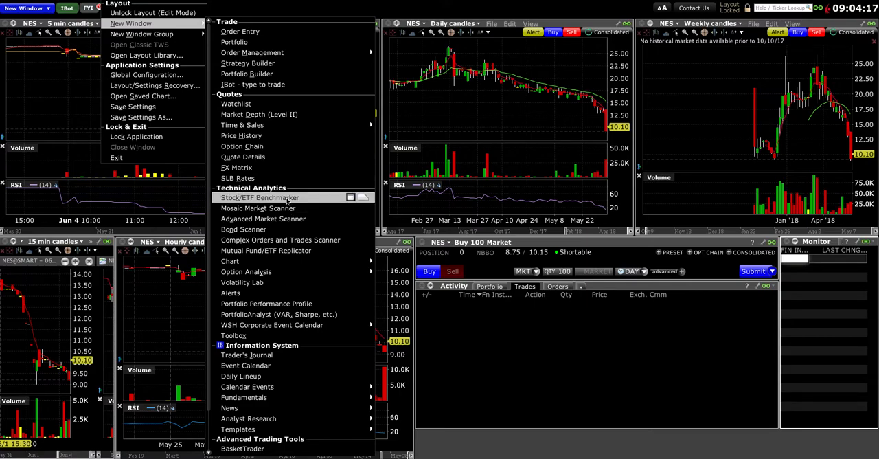
- Open a new Advanced Market Scanner and run the predefined US Movers scan
left_click(263, 218)
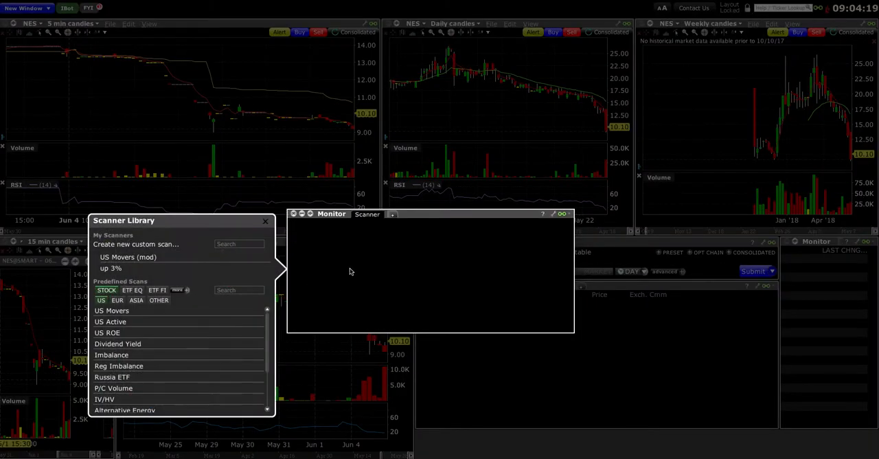
mouse_move(142, 313)
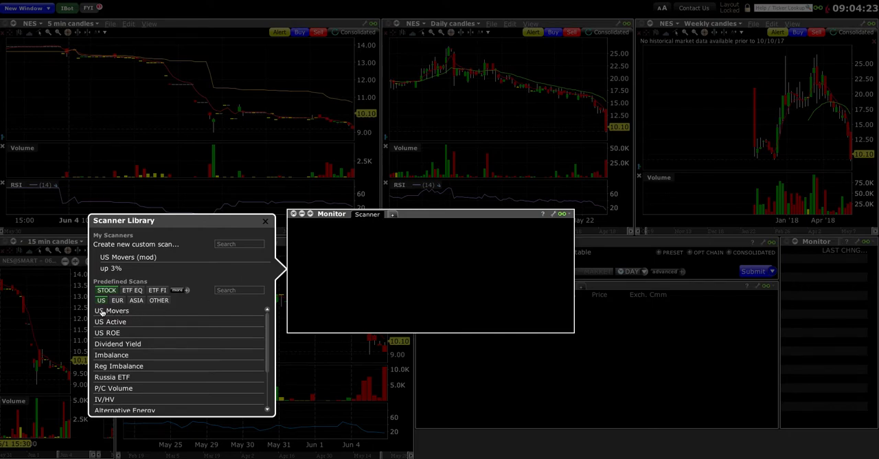
left_click(113, 311)
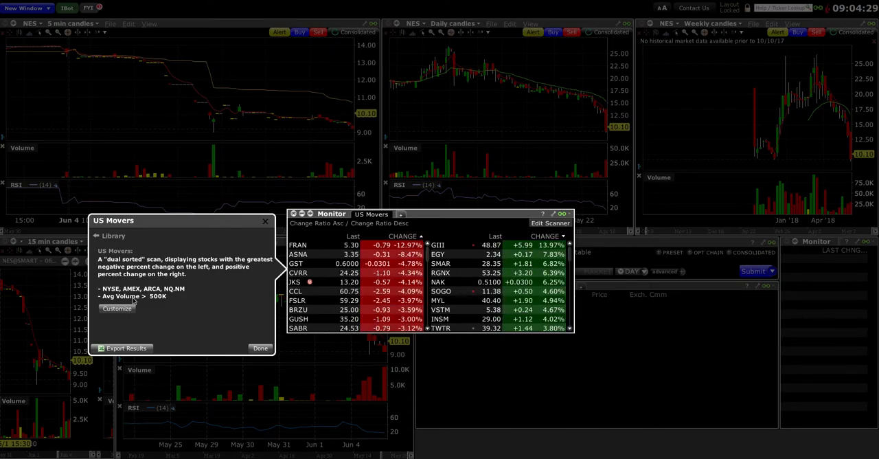
- Customize the US Movers scan into an editable US Movers (mod1) copy
left_click(118, 308)
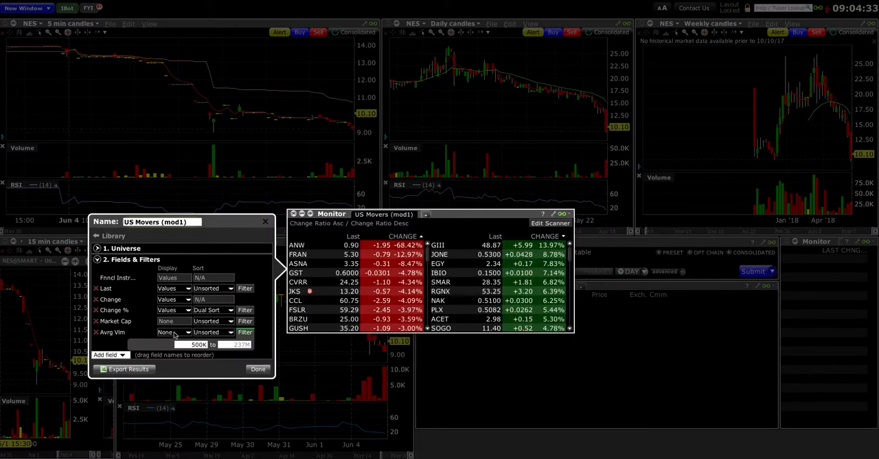
mouse_move(118, 296)
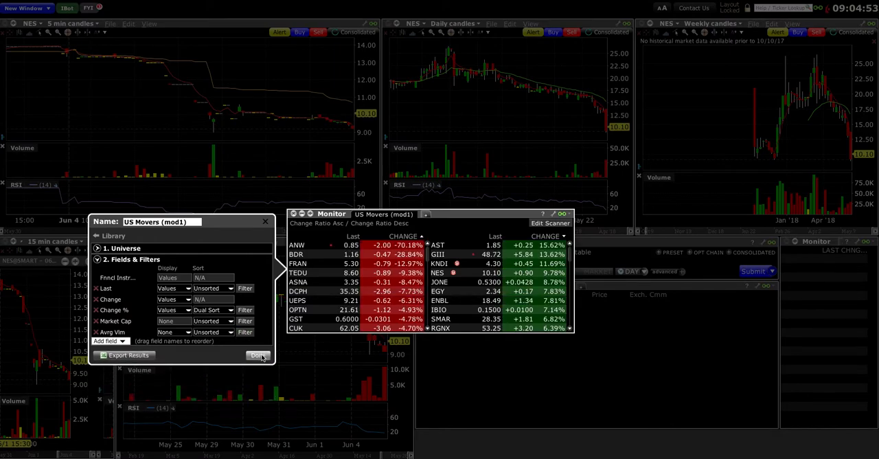
- Sort US Movers (mod1) gainers-first, then reopen the editor and keep Last unsorted
left_click(258, 355)
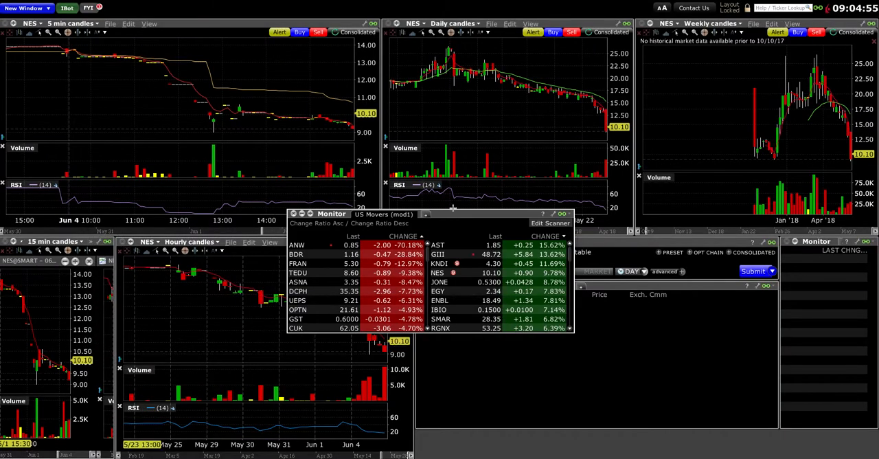
left_click(403, 237)
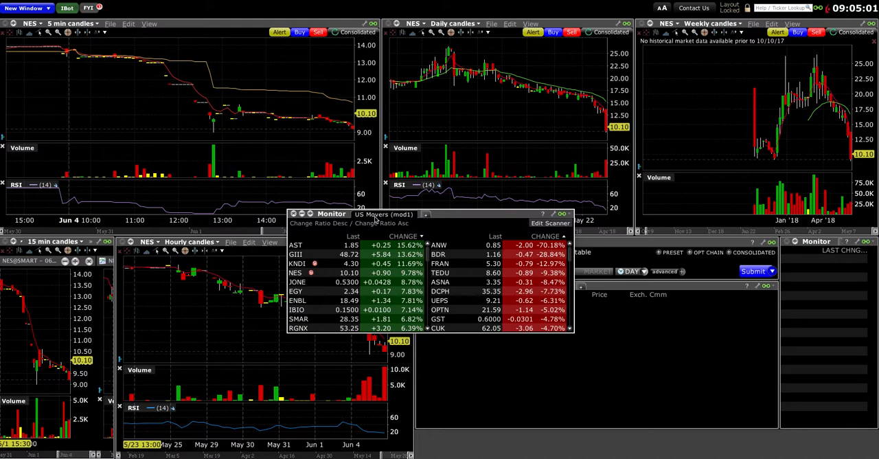
mouse_move(369, 235)
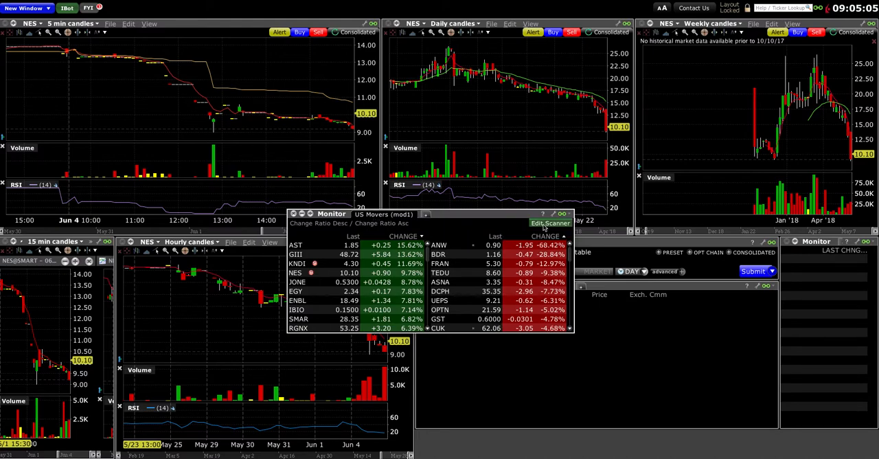
left_click(550, 222)
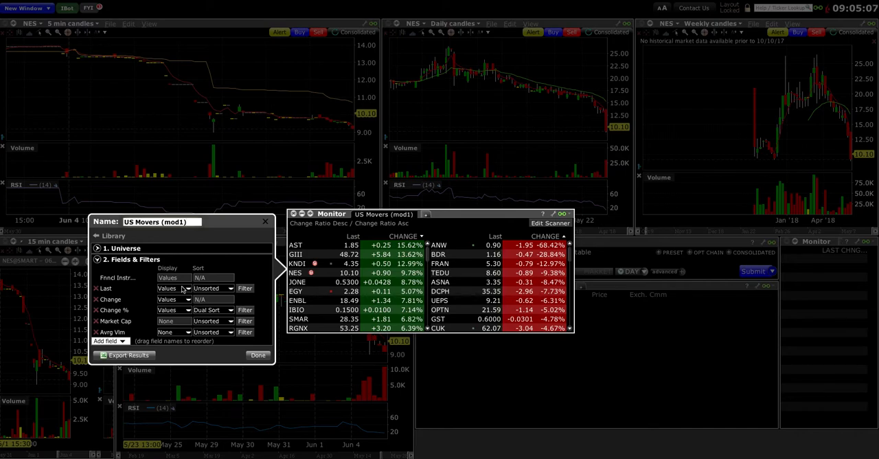
left_click(183, 287)
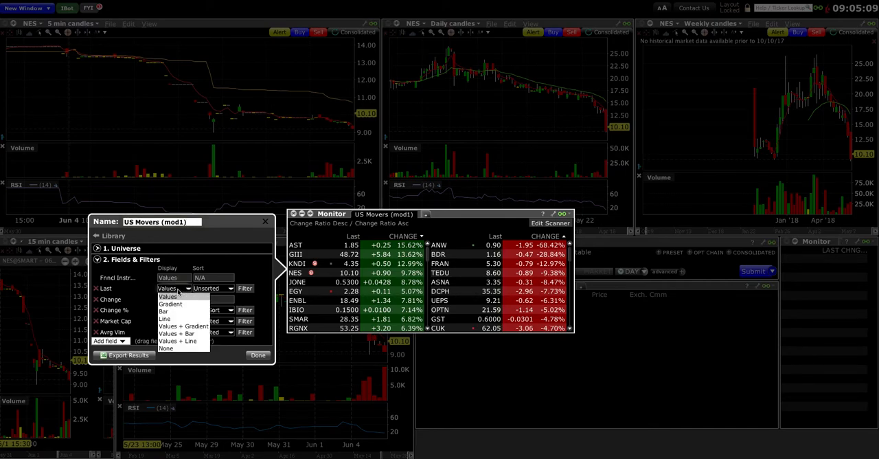
left_click(231, 288)
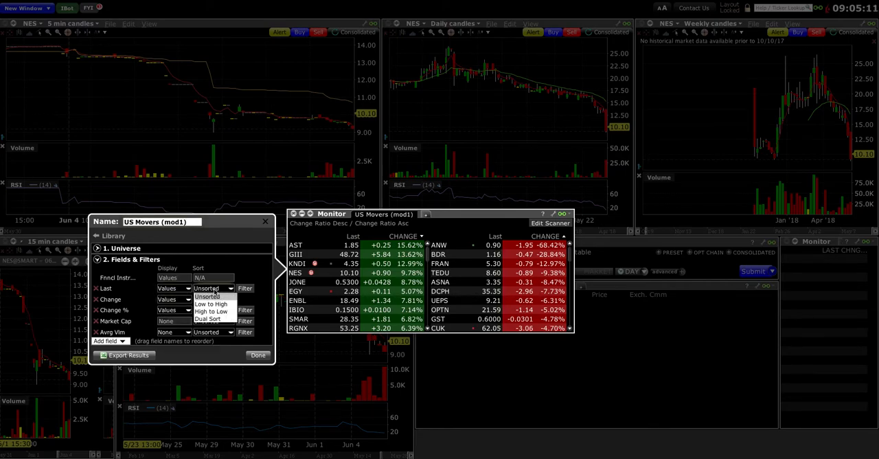
left_click(213, 310)
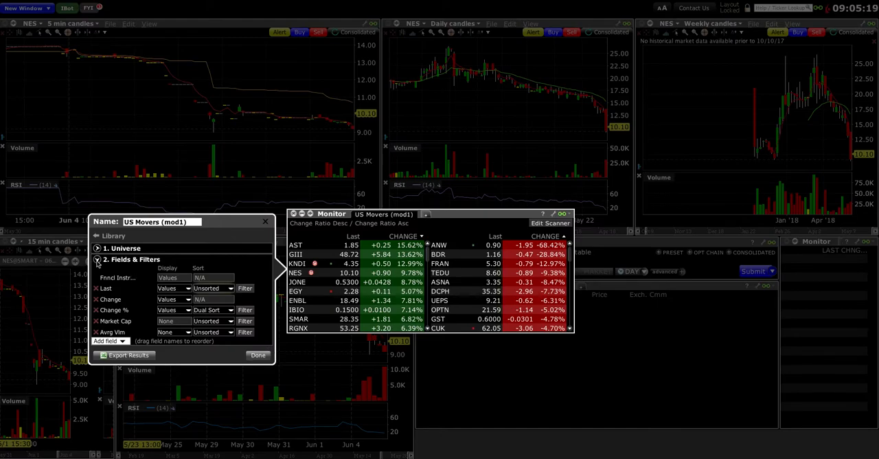
- Expand 1. Universe to review its Product, Region, Exchange and Type options
left_click(97, 248)
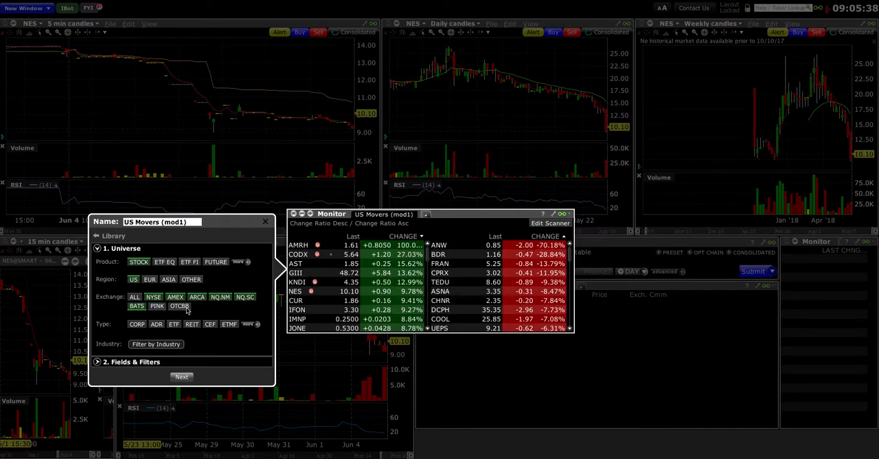
mouse_move(134, 332)
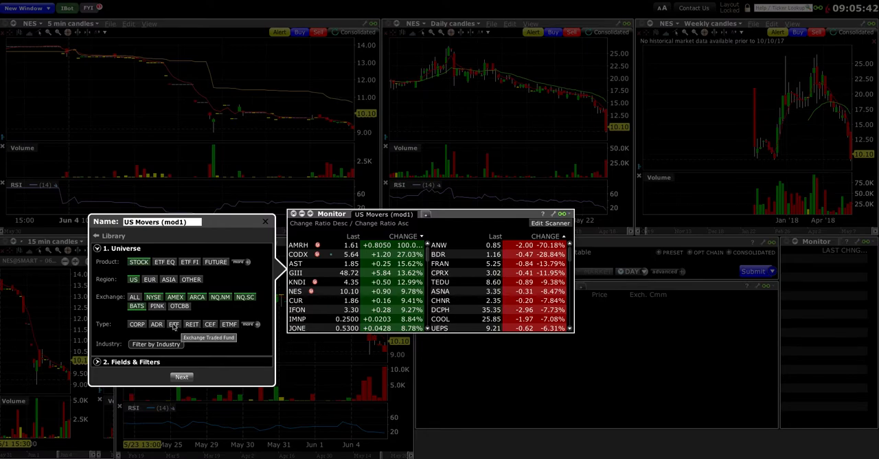
mouse_move(157, 323)
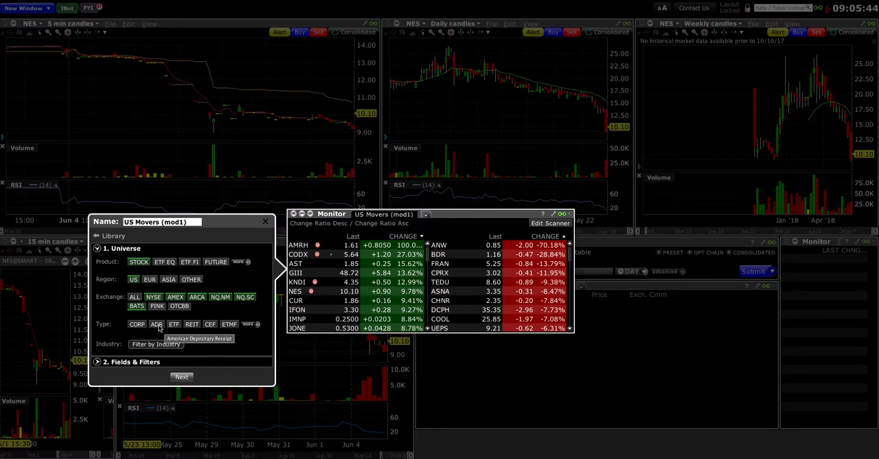
mouse_move(149, 336)
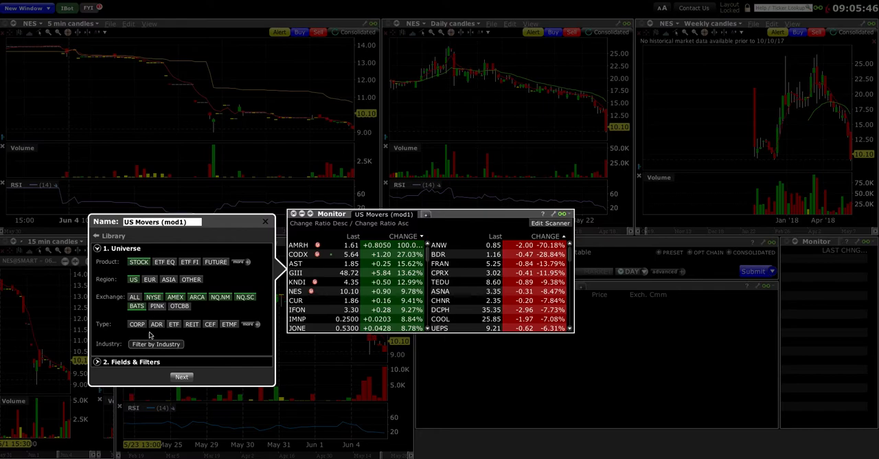
left_click(155, 344)
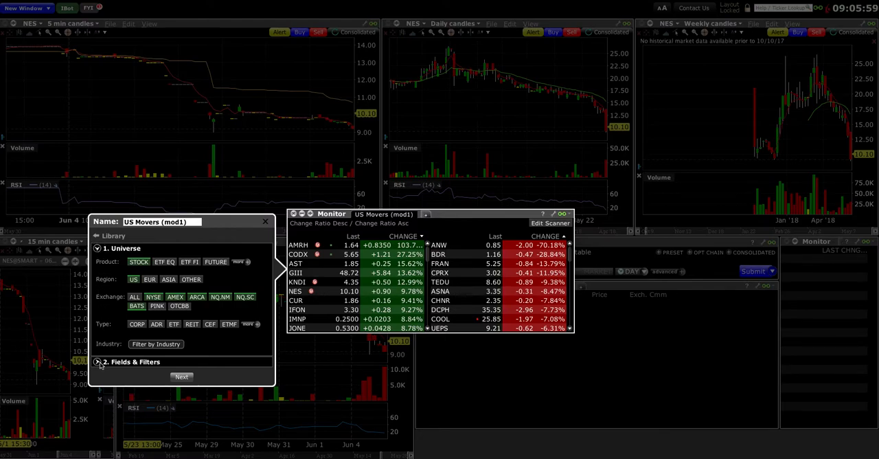
- Add the Close price field from Prices under Fields & Filters
left_click(130, 362)
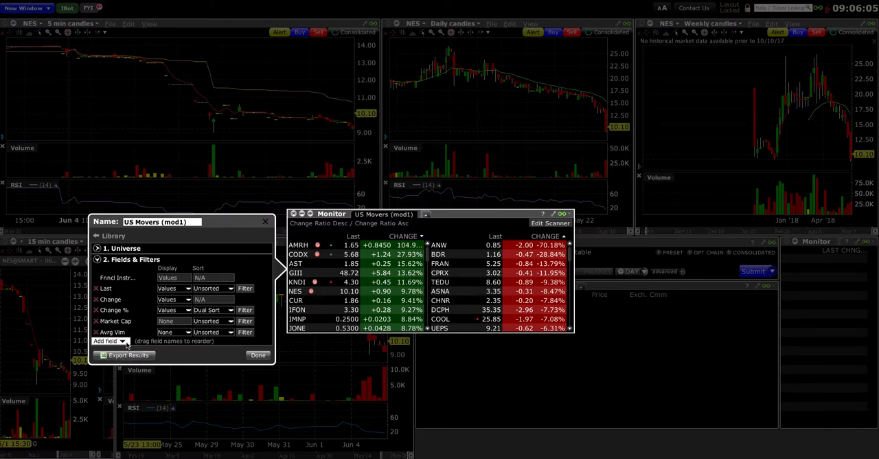
left_click(108, 340)
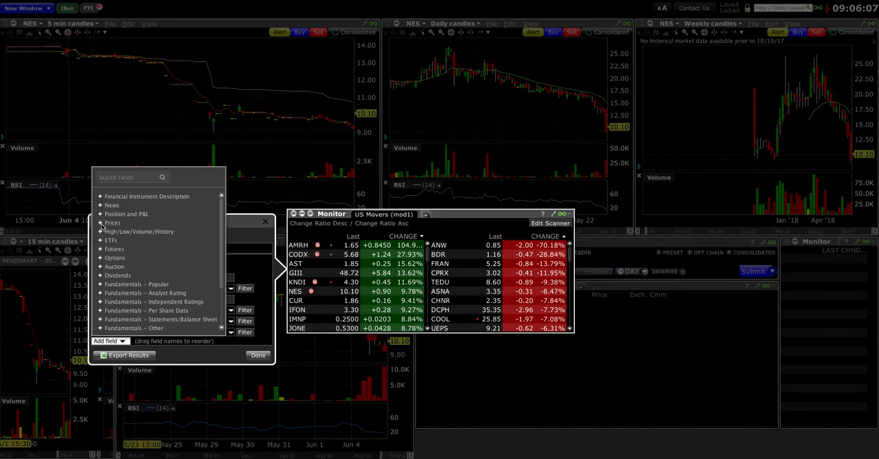
left_click(101, 222)
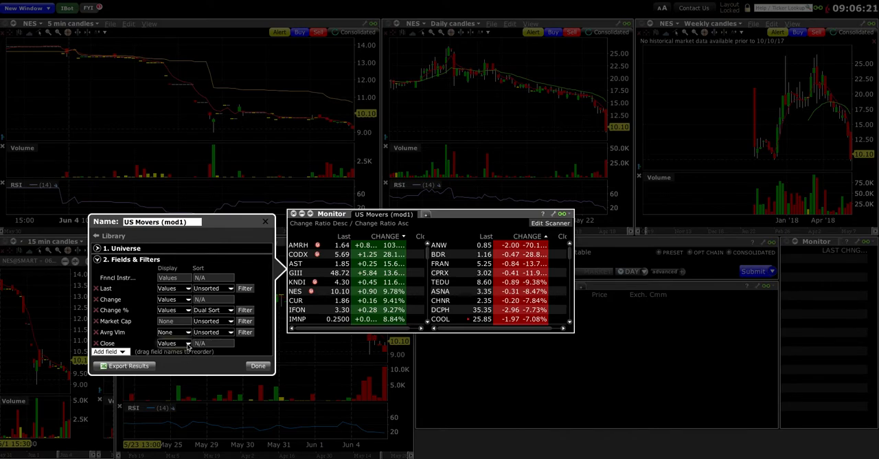
left_click(174, 343)
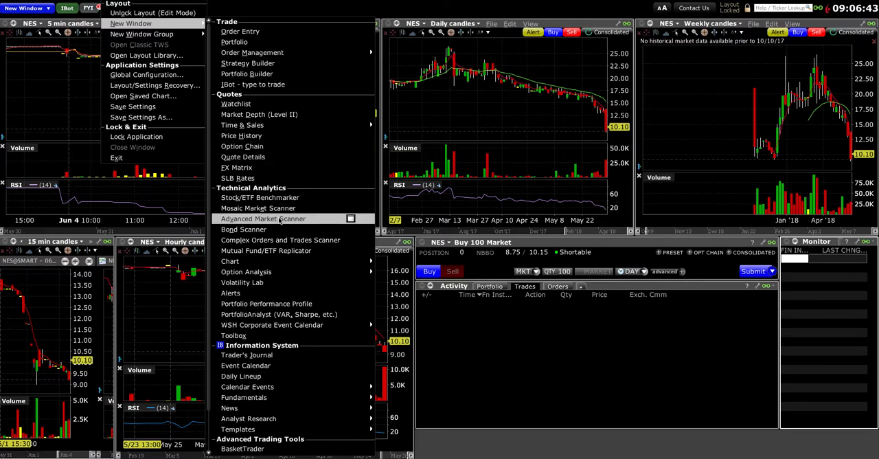
- Open another Advanced Market Scanner window set to US Stocks
left_click(263, 219)
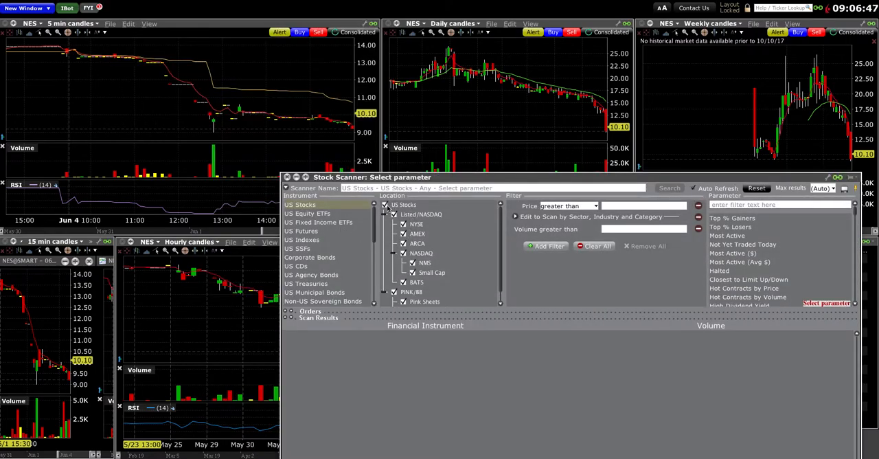
mouse_move(341, 223)
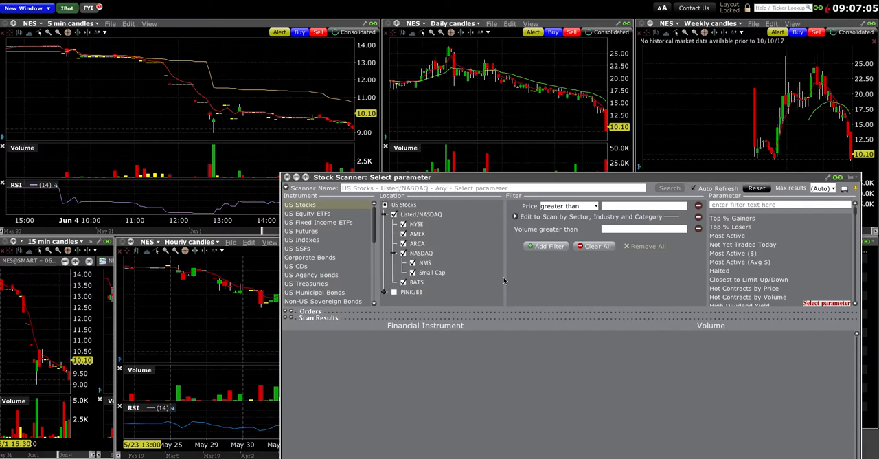
- Scan listed/NASDAQ stocks priced above 5 for Top % Gainers, led by CODX
left_click(643, 205)
type("5")
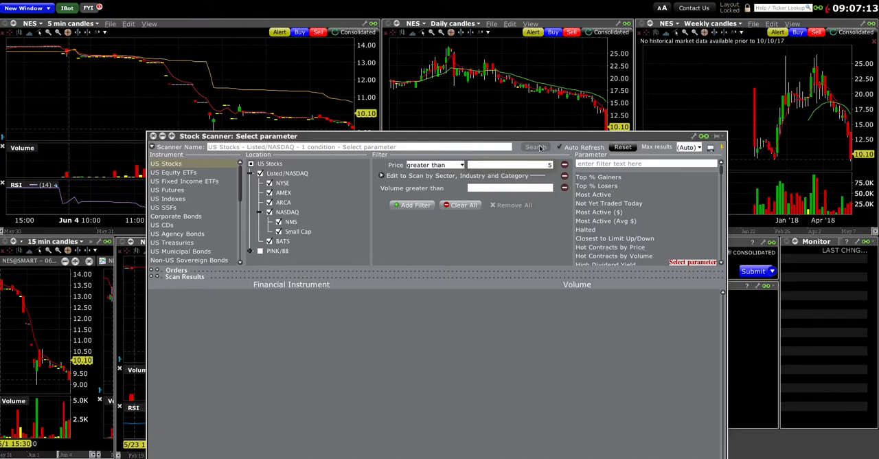
left_click(597, 176)
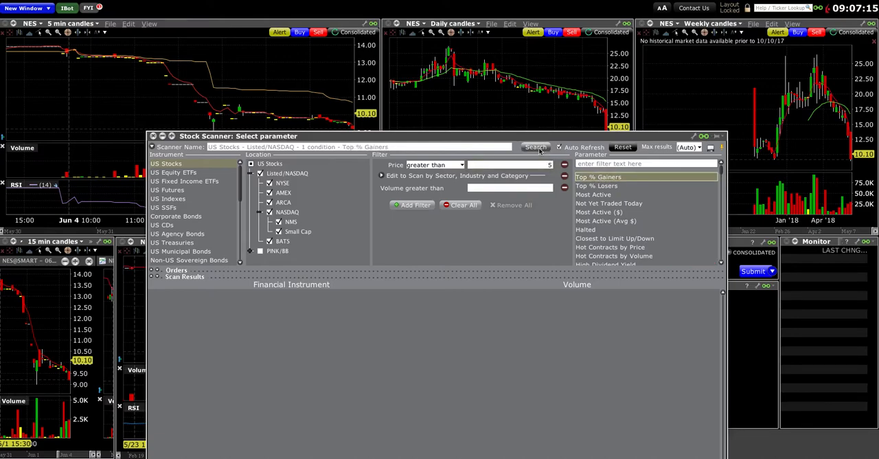
left_click(536, 147)
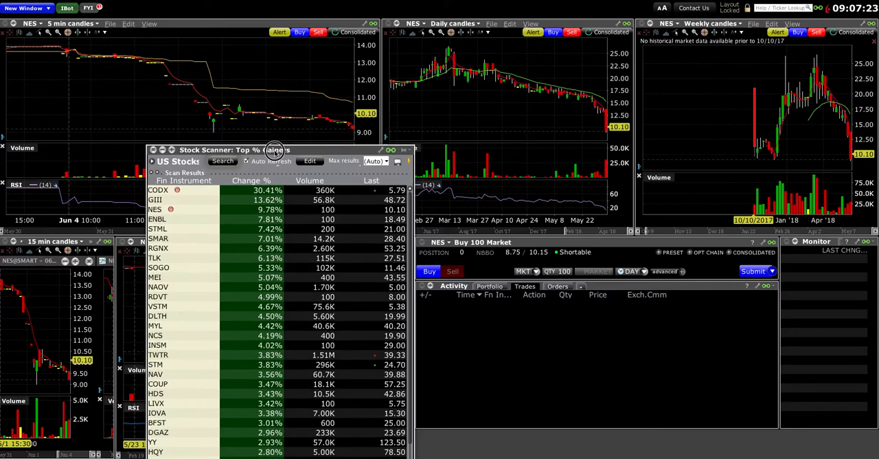
- Drag the gainers results window aside and down over the charts
left_click_drag(275, 150, 251, 36)
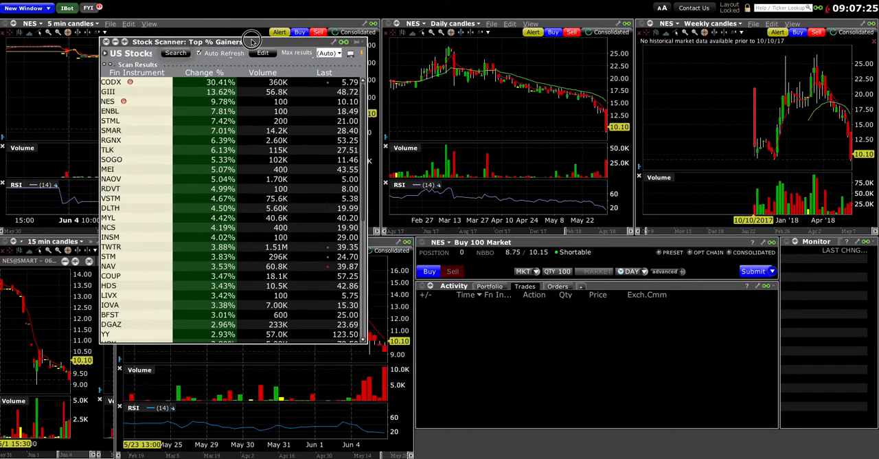
left_click_drag(251, 36, 225, 54)
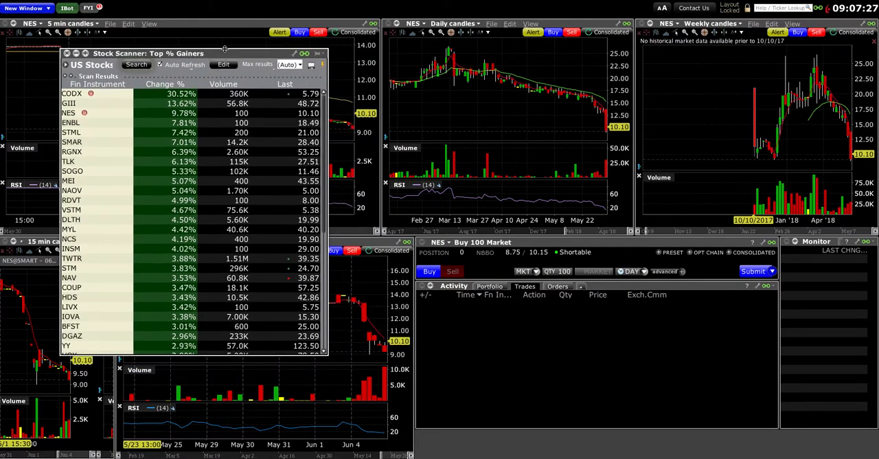
left_click_drag(149, 54, 149, 184)
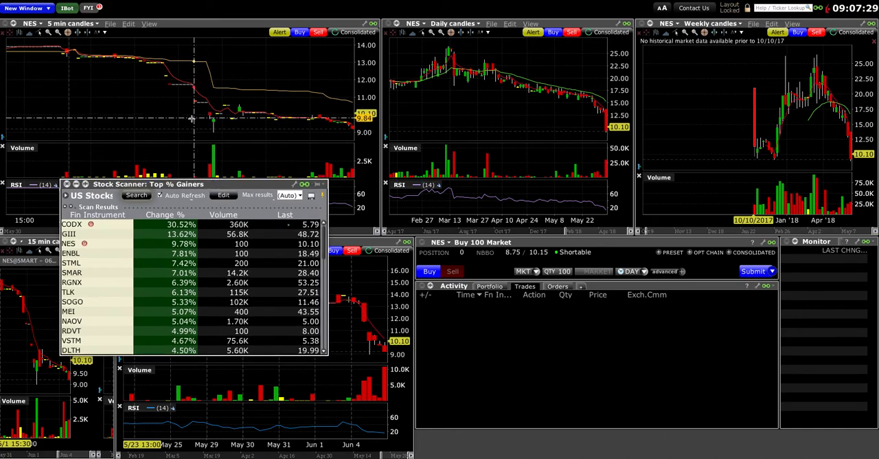
left_click_drag(192, 186, 245, 246)
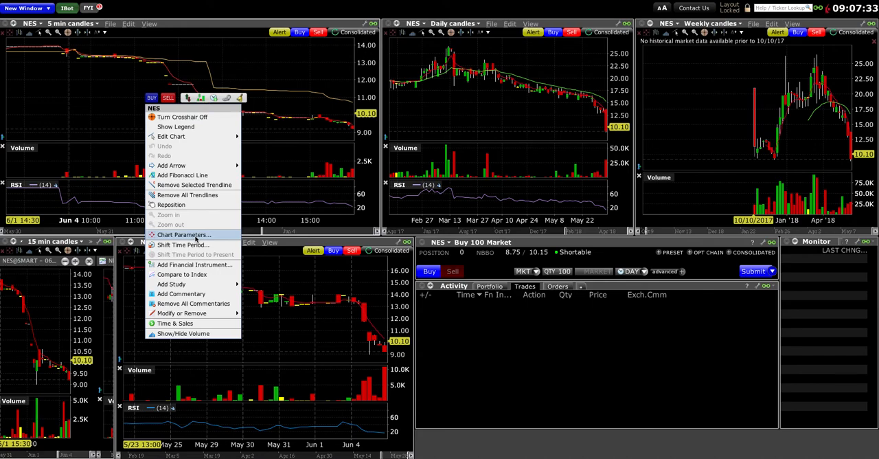
- Make the 5-minute chart include trading outside regular hours via Chart Parameters
left_click(184, 235)
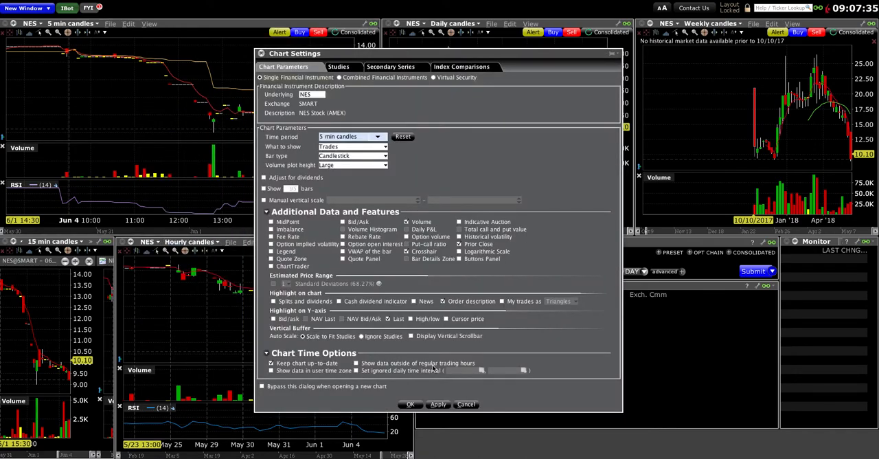
left_click(410, 404)
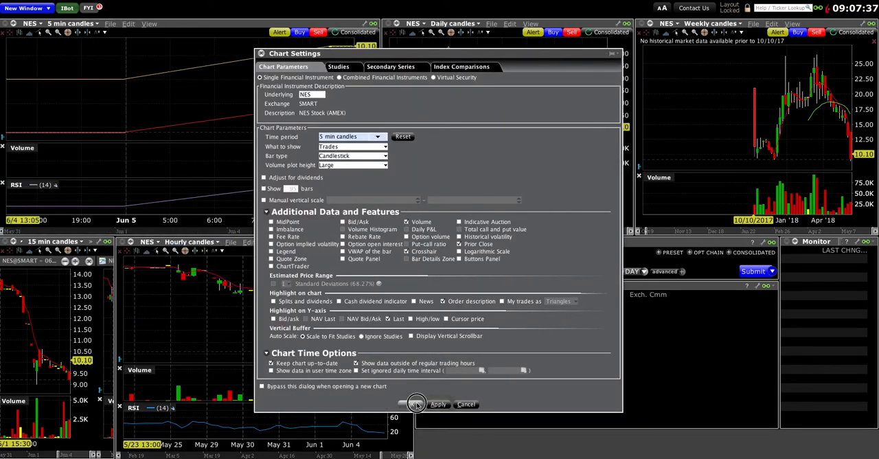
left_click(417, 404)
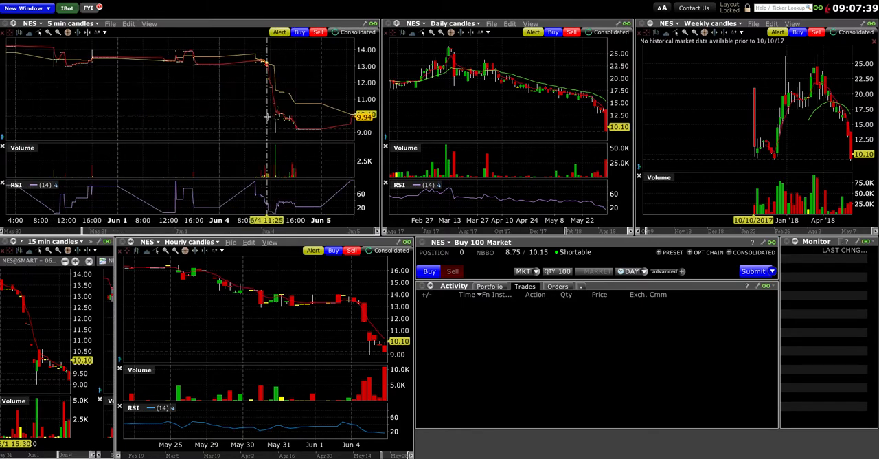
right_click(268, 93)
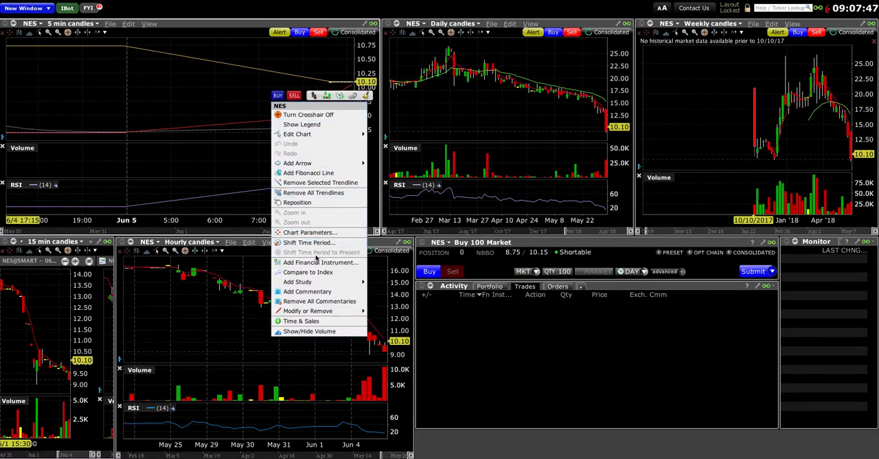
left_click(310, 233)
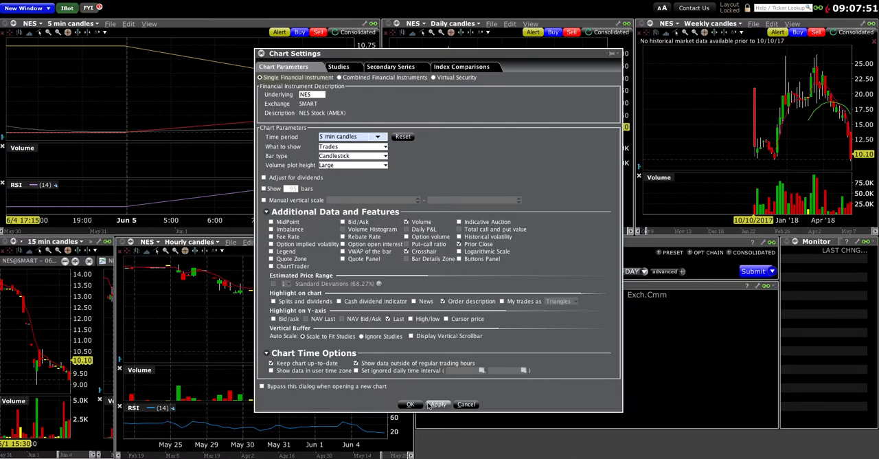
left_click(410, 404)
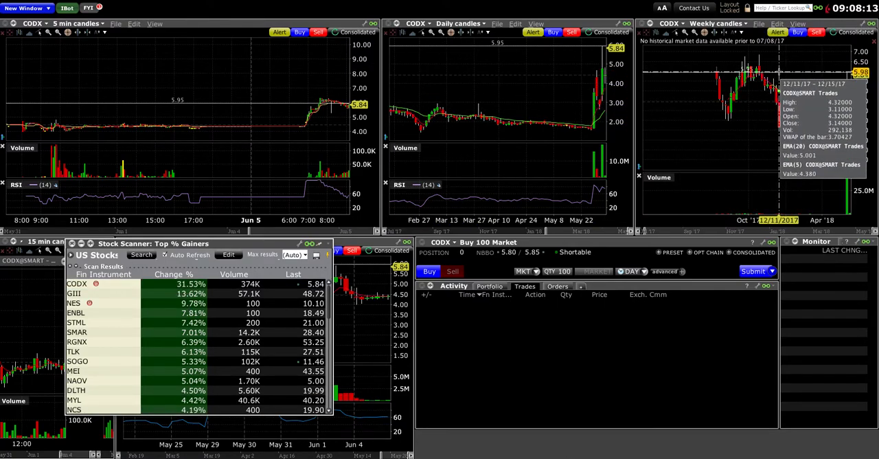
mouse_move(780, 65)
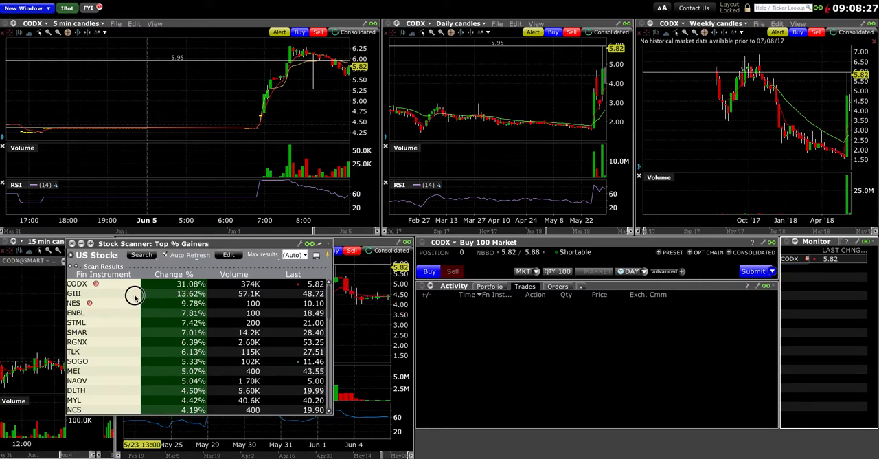
- Load GIII from the scan results into all the linked charts
left_click(74, 293)
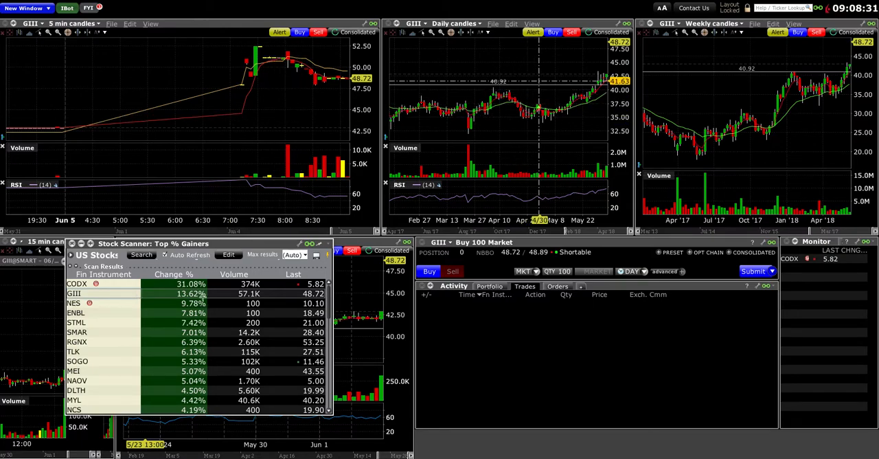
mouse_move(492, 133)
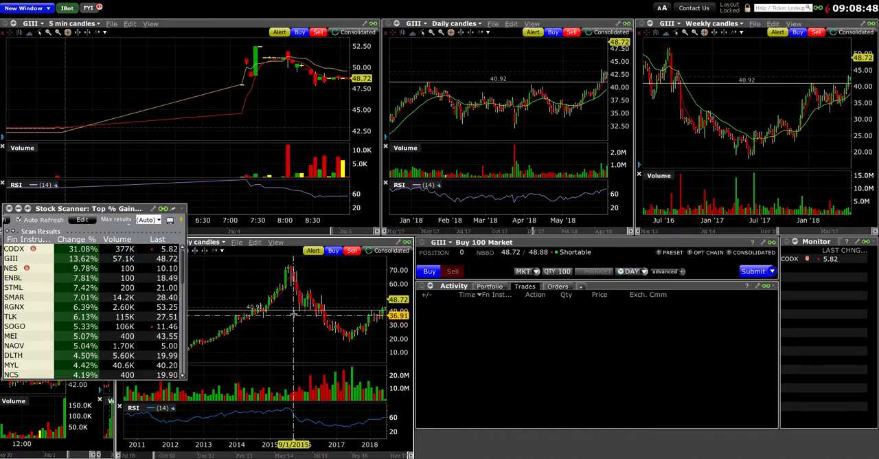
mouse_move(294, 297)
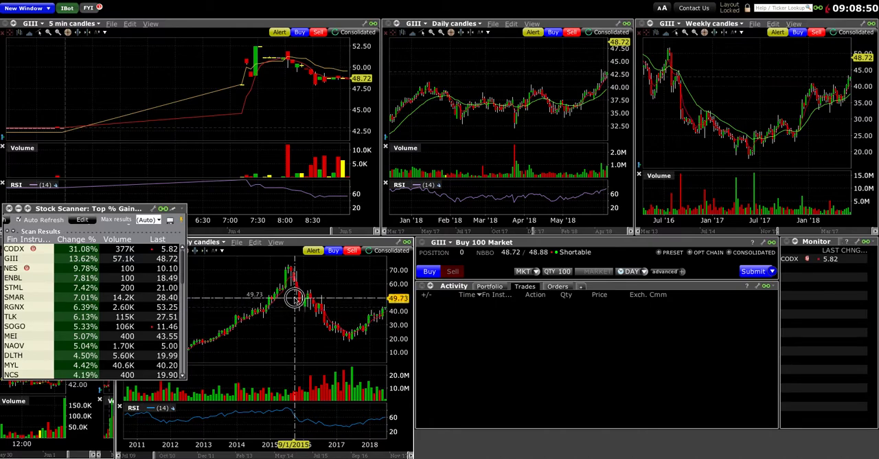
mouse_move(293, 331)
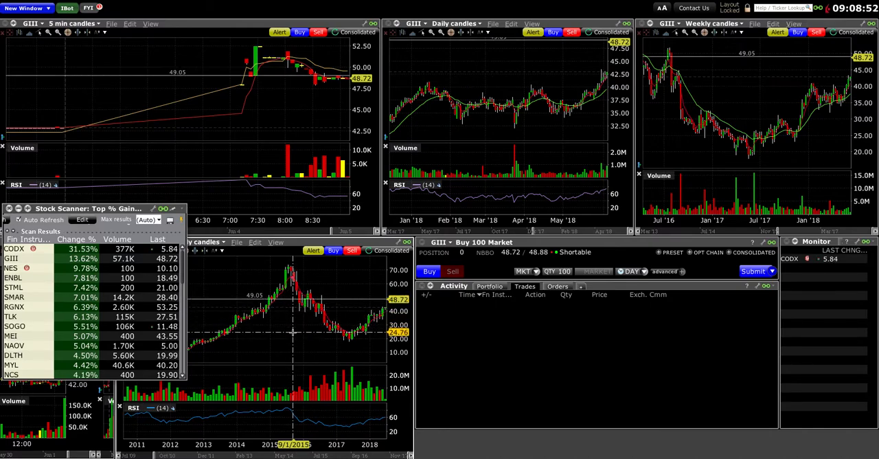
mouse_move(294, 334)
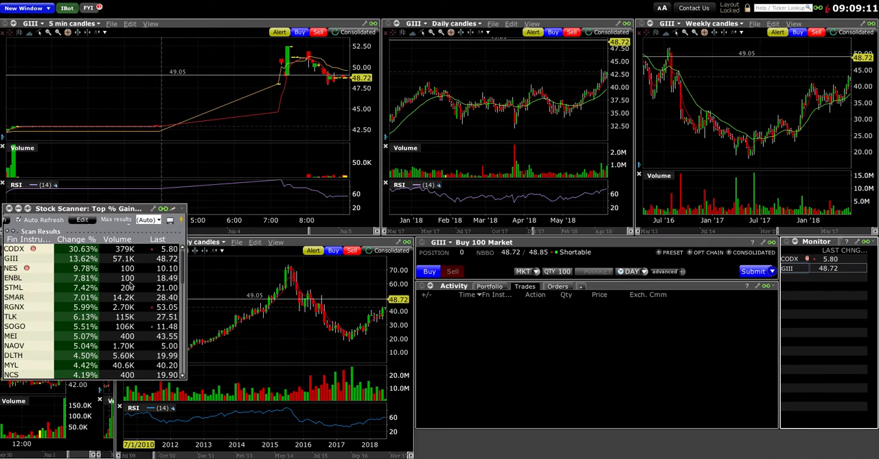
mouse_move(17, 307)
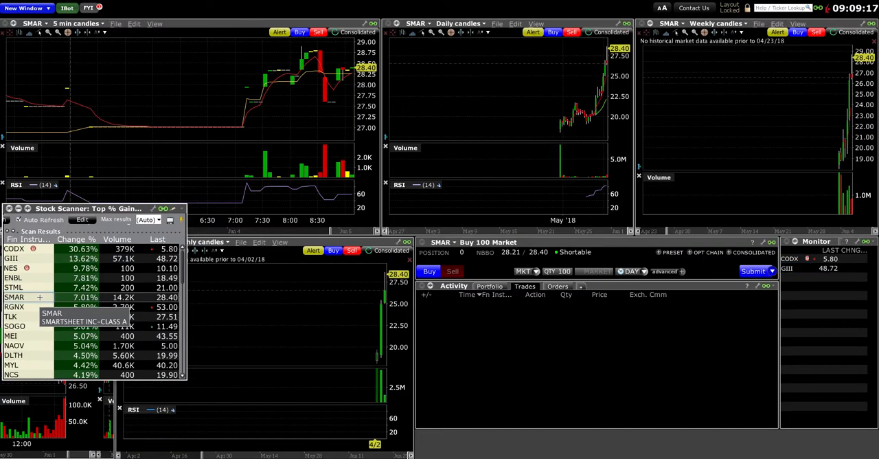
mouse_move(762, 150)
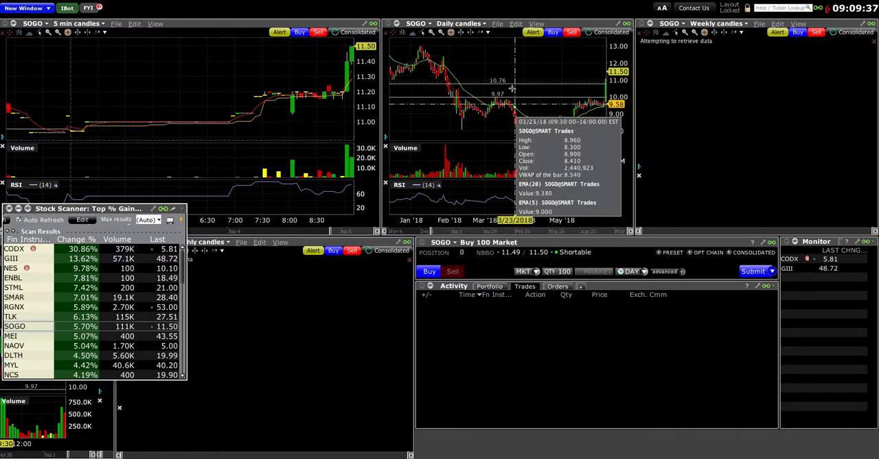
mouse_move(601, 107)
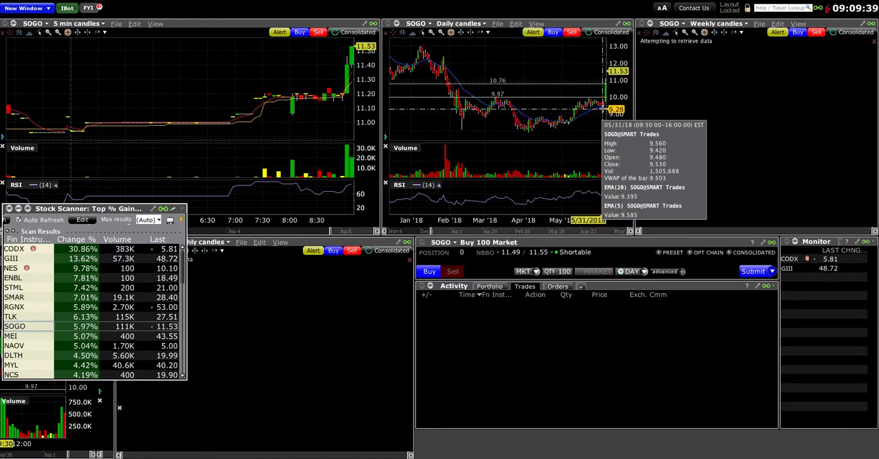
mouse_move(603, 103)
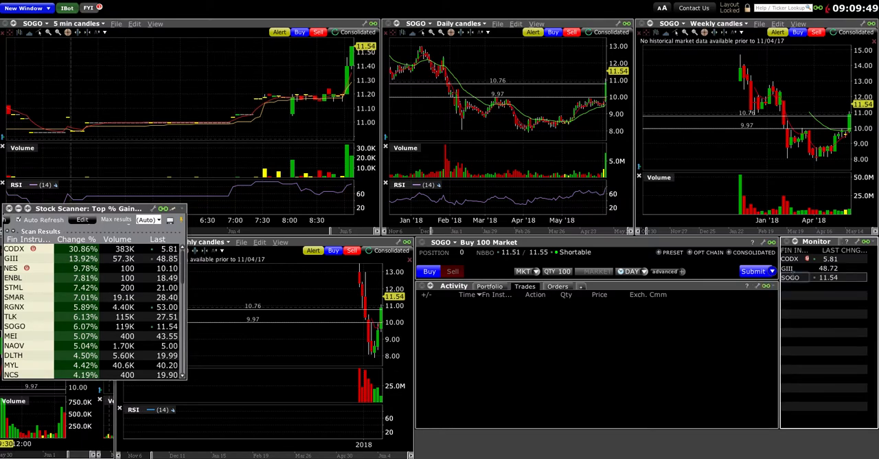
mouse_move(719, 119)
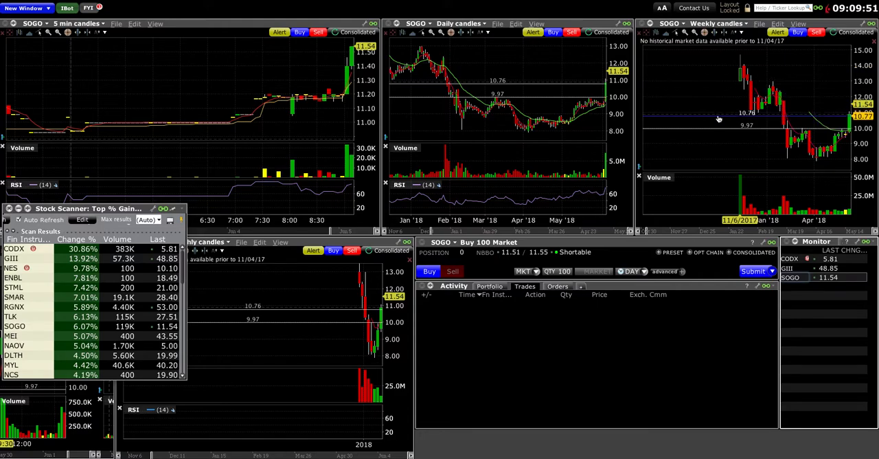
mouse_move(720, 100)
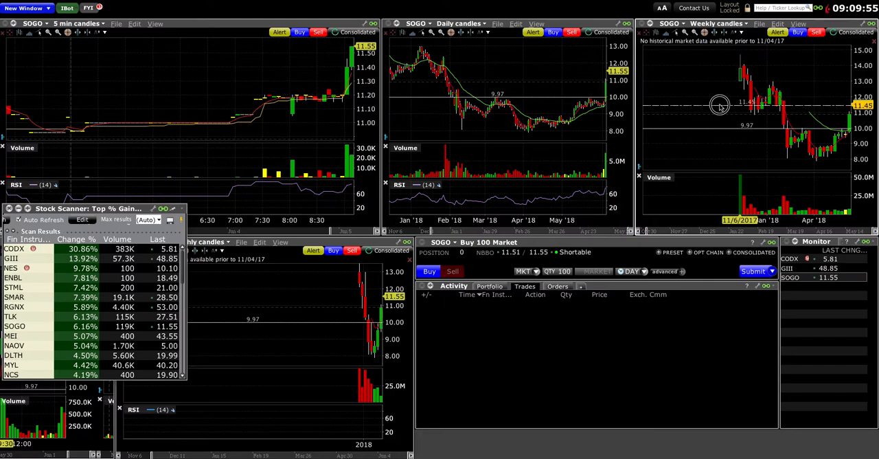
mouse_move(790, 131)
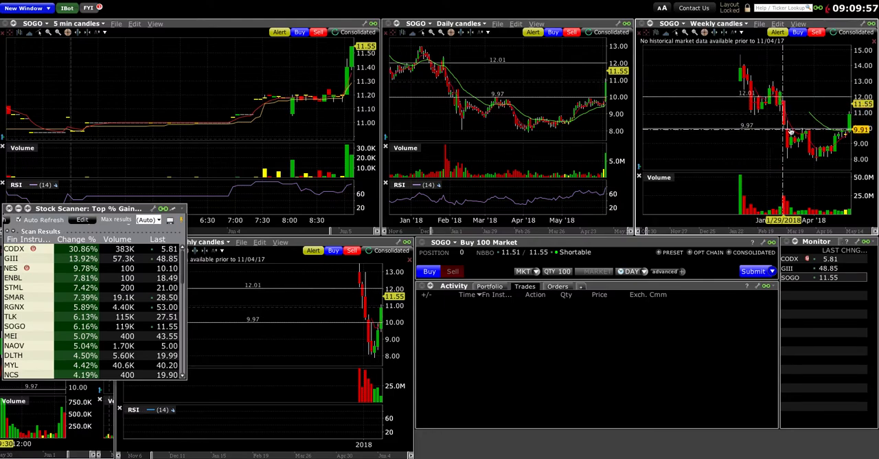
mouse_move(783, 130)
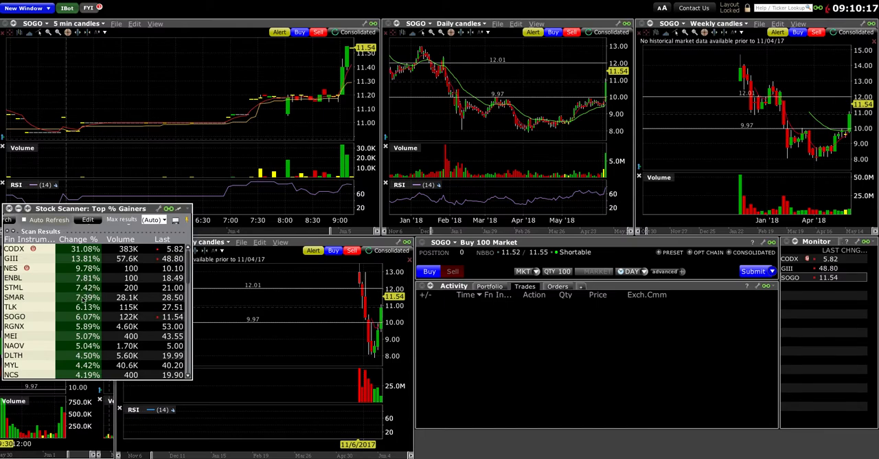
- Cycle SMAR, TLK and SOGO through the linked charts, ending on RGNX
left_click(14, 297)
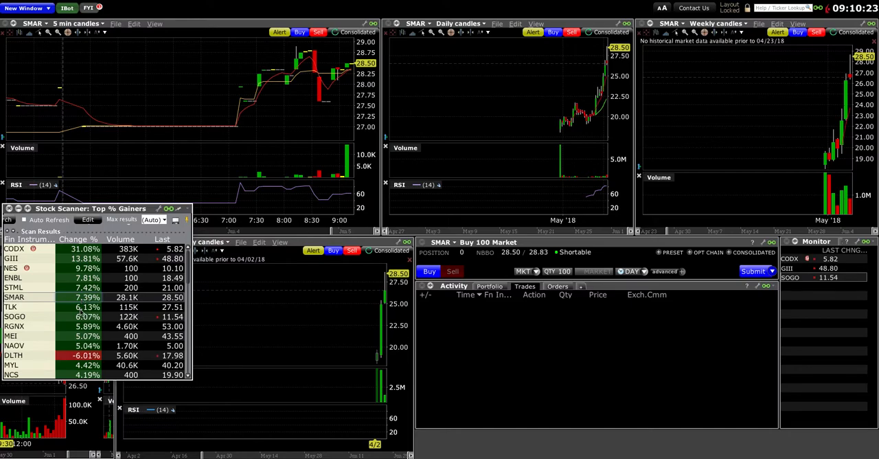
left_click(13, 307)
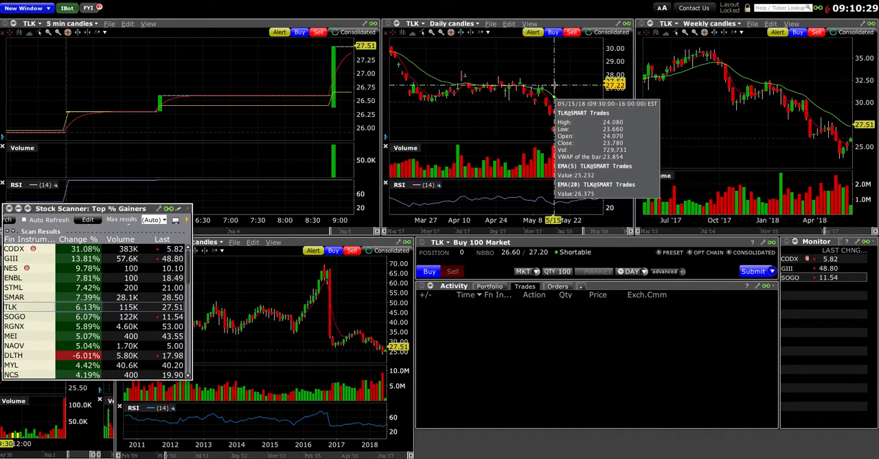
mouse_move(27, 306)
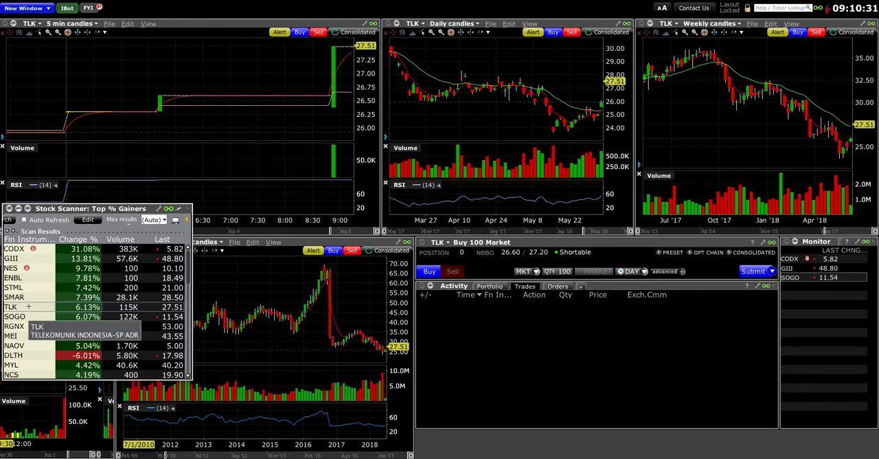
mouse_move(28, 316)
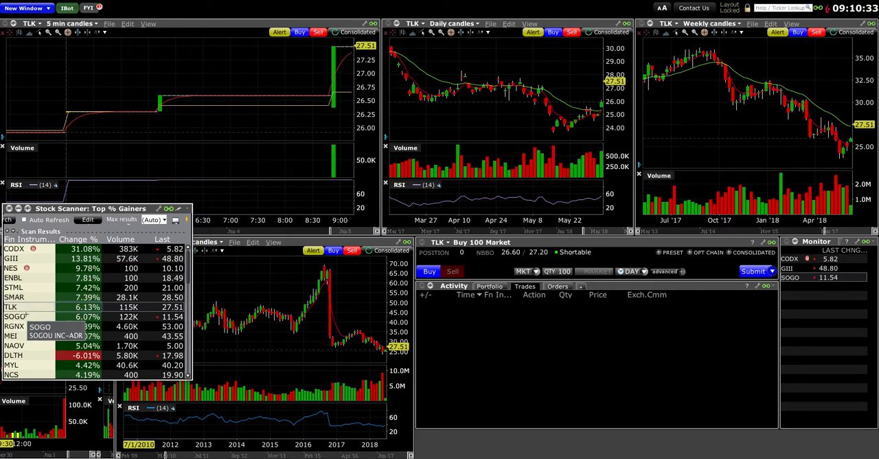
left_click(13, 316)
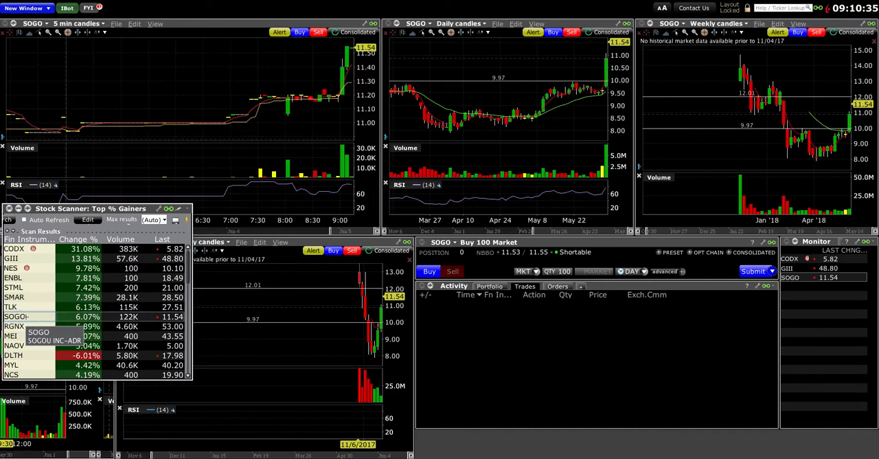
mouse_move(15, 325)
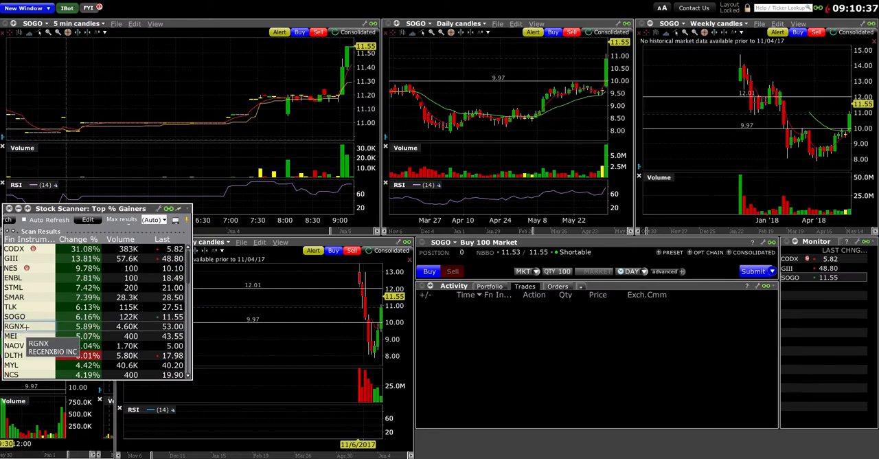
left_click(15, 325)
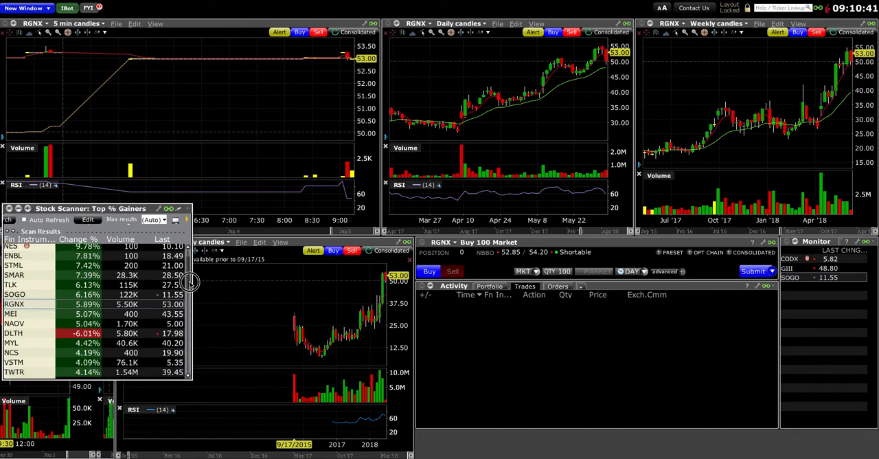
- Step the linked charts through MYL and NCS, ending on VSTM
scroll("down", 3)
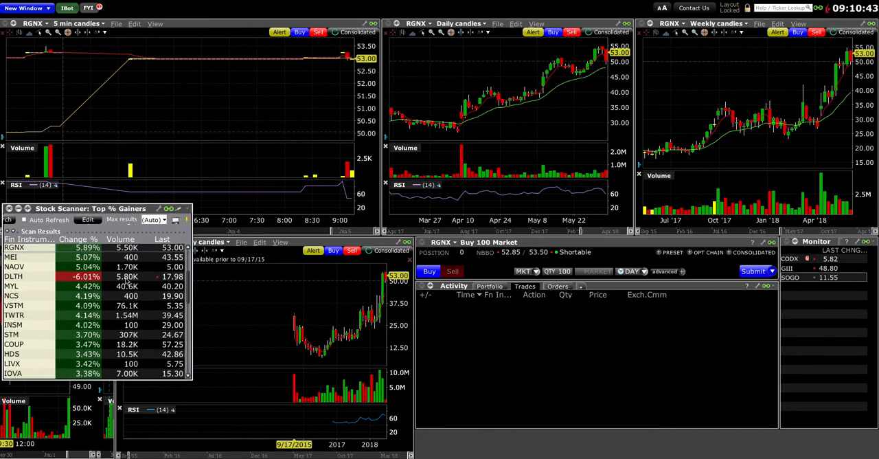
left_click(11, 286)
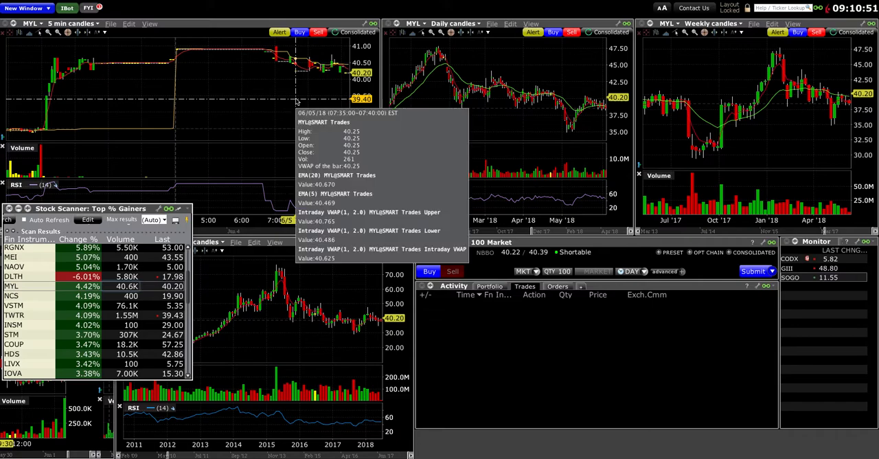
mouse_move(39, 305)
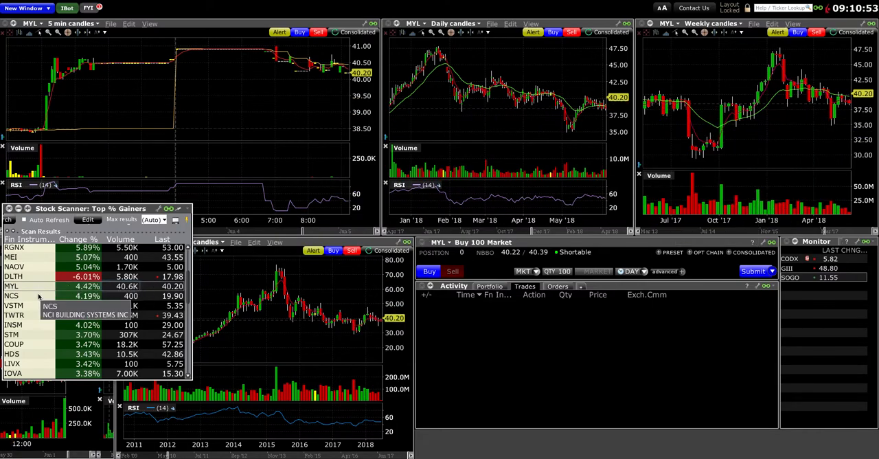
left_click(12, 295)
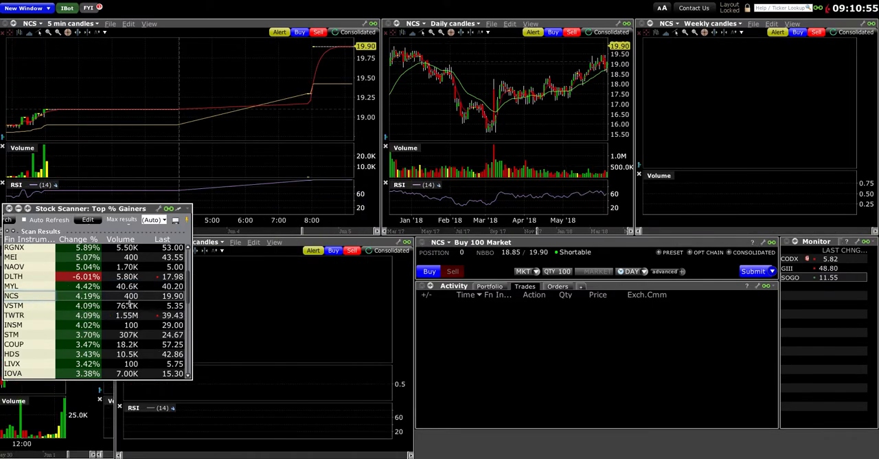
left_click(14, 305)
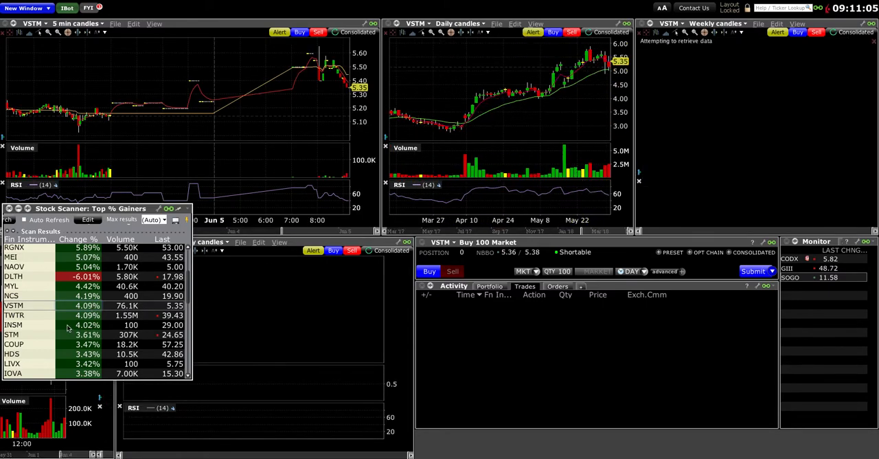
- Cycle the linked charts through TWTR, STM, COUP and DRIP, ending on YY
left_click(14, 315)
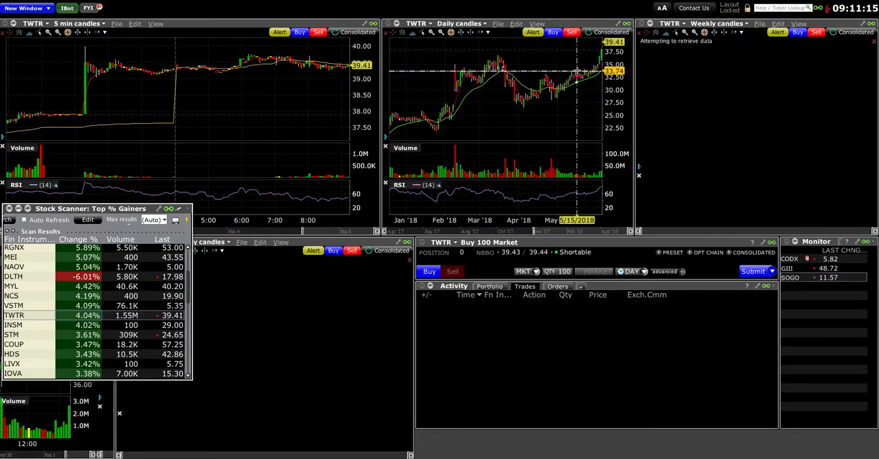
mouse_move(314, 101)
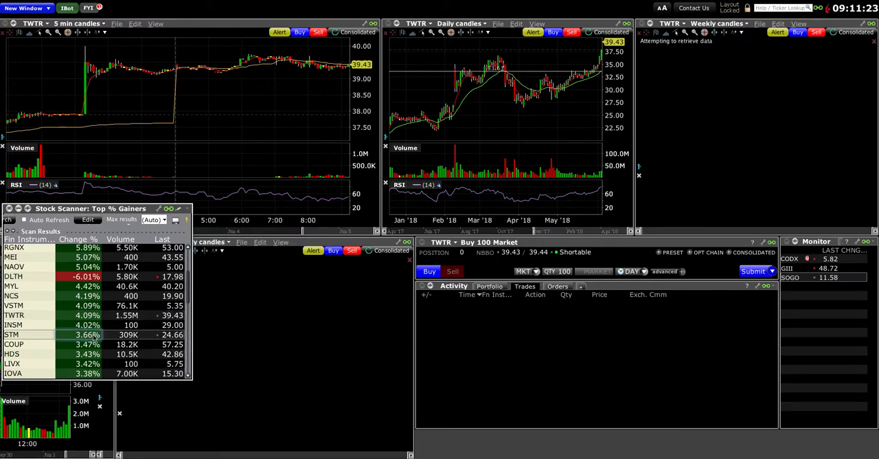
left_click(12, 334)
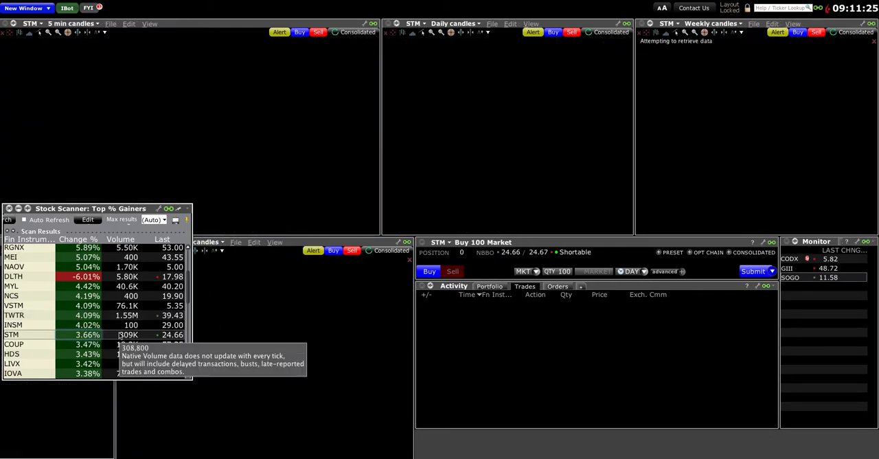
scroll("down", 3)
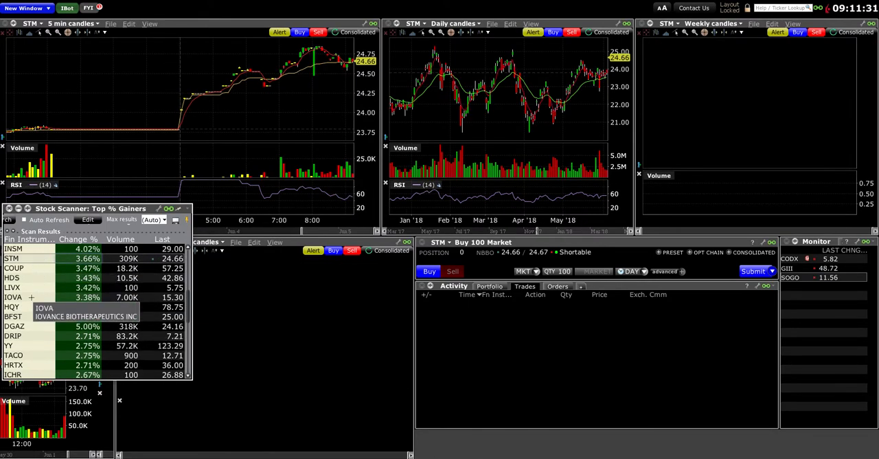
left_click(14, 268)
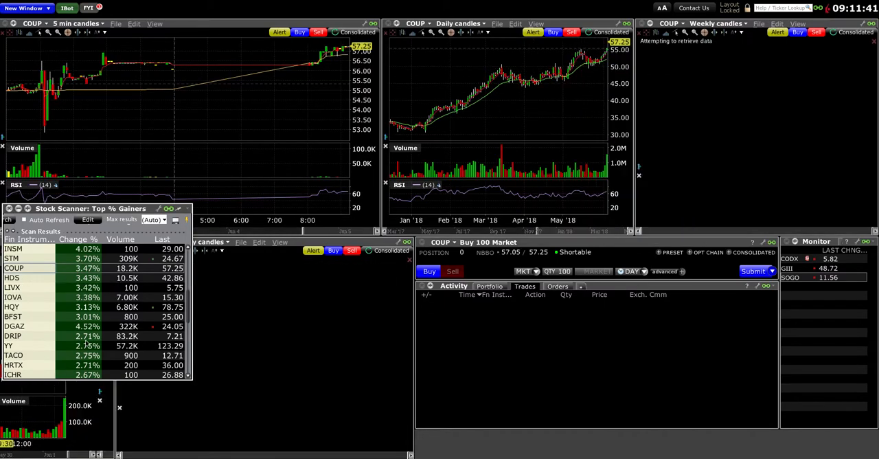
mouse_move(44, 330)
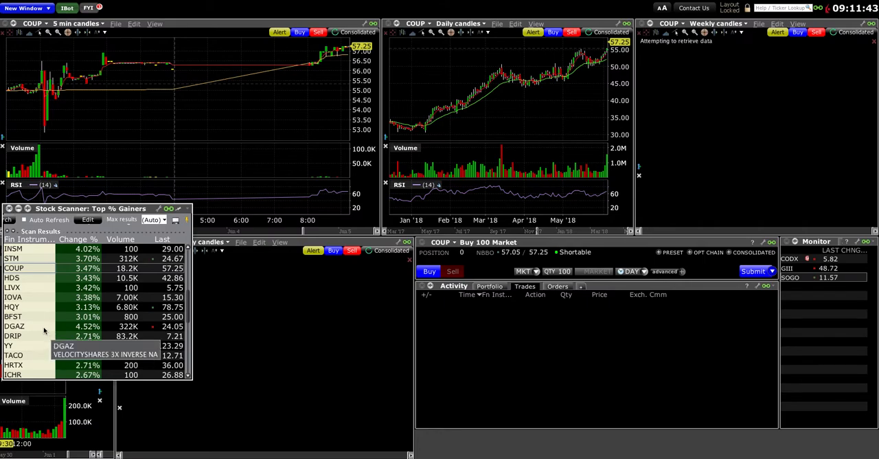
left_click(12, 336)
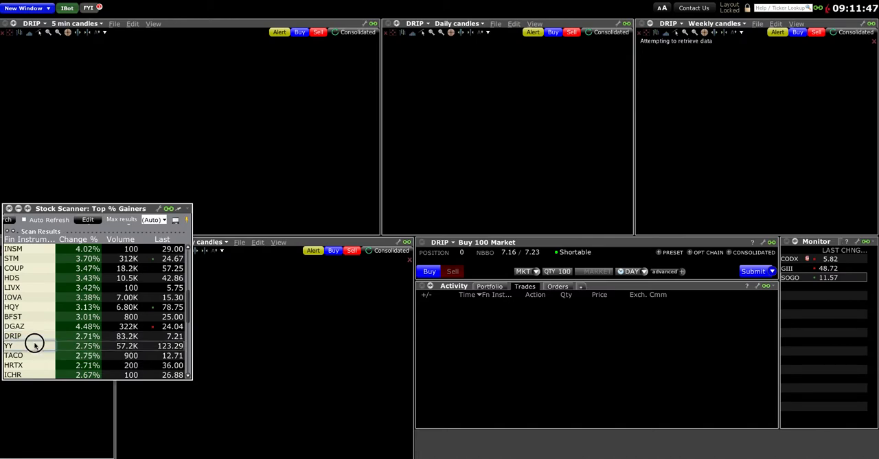
left_click(9, 346)
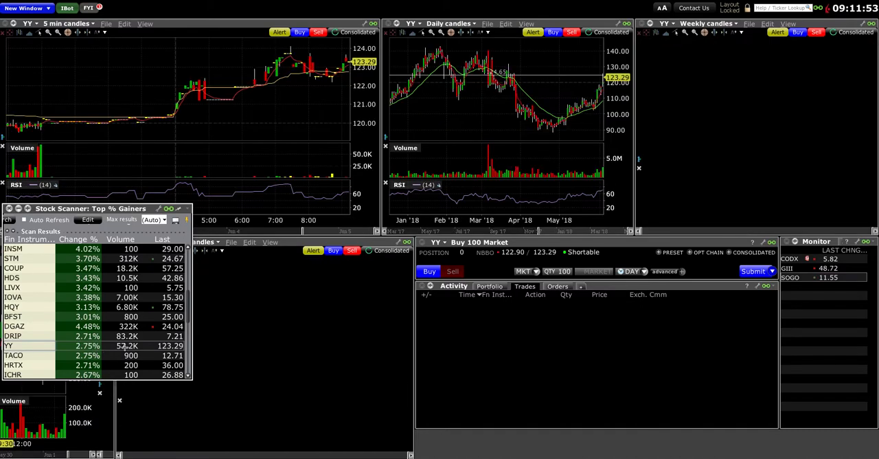
mouse_move(424, 120)
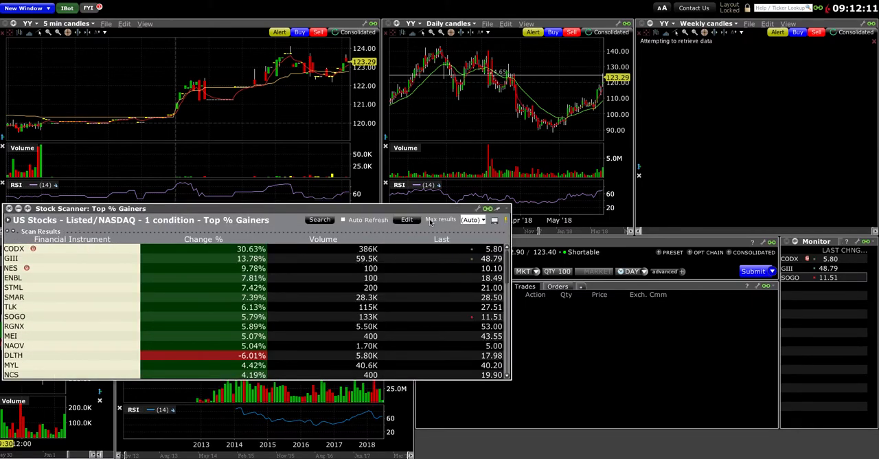
- Edit the scan to Top % Losers and run it, with FRAN leading
left_click(407, 219)
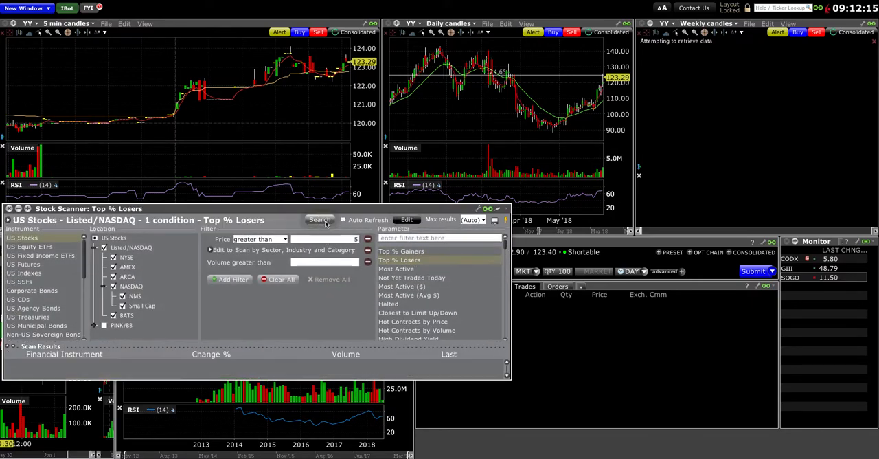
left_click(320, 219)
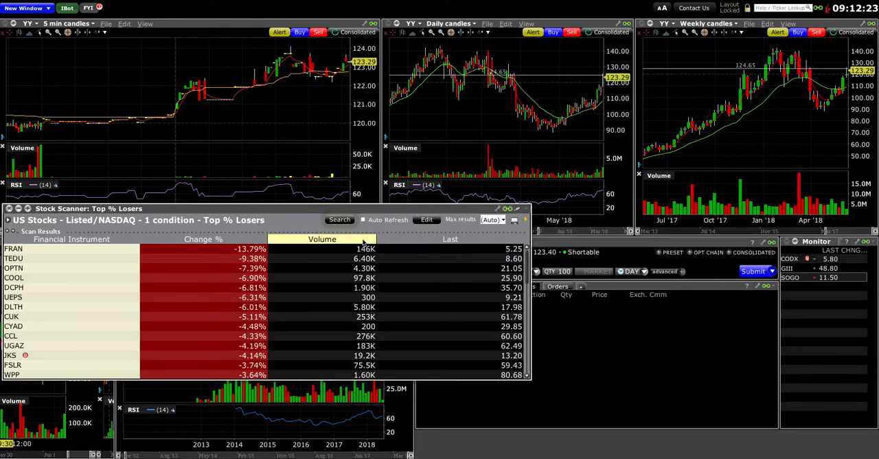
- Bring up the column options from the Top % Losers results header
right_click(322, 239)
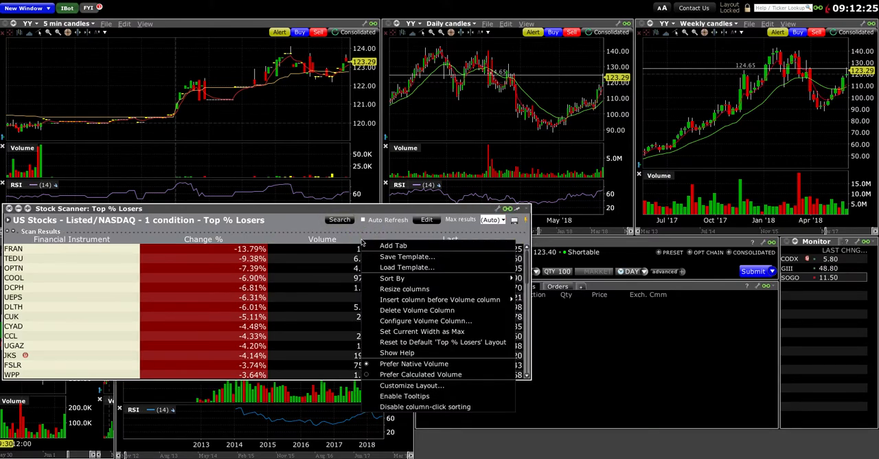
mouse_move(440, 299)
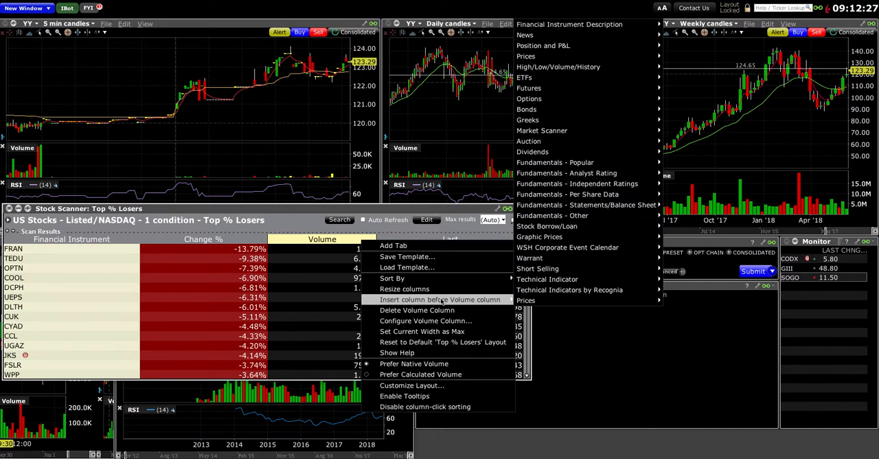
mouse_move(440, 306)
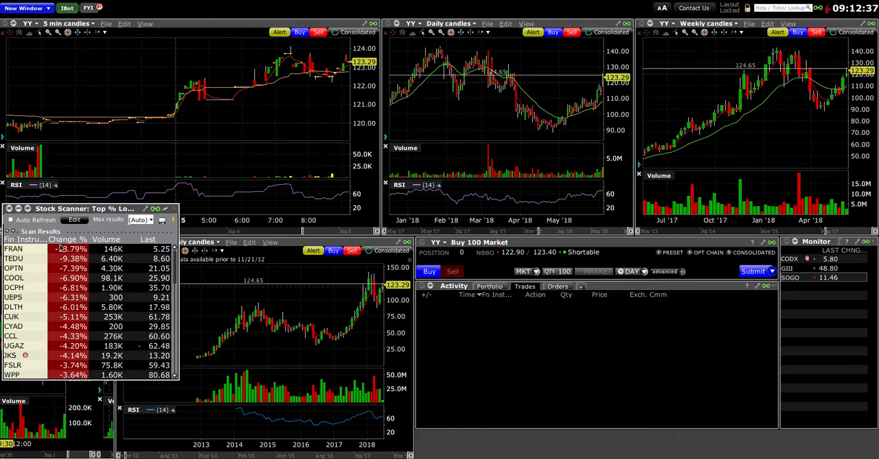
- Load loser FRAN, then CUK, on the linked charts
left_click(14, 248)
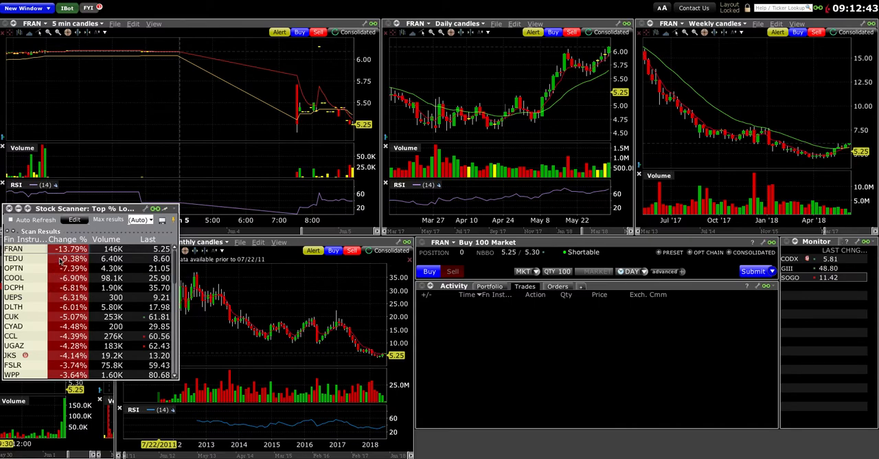
left_click(14, 258)
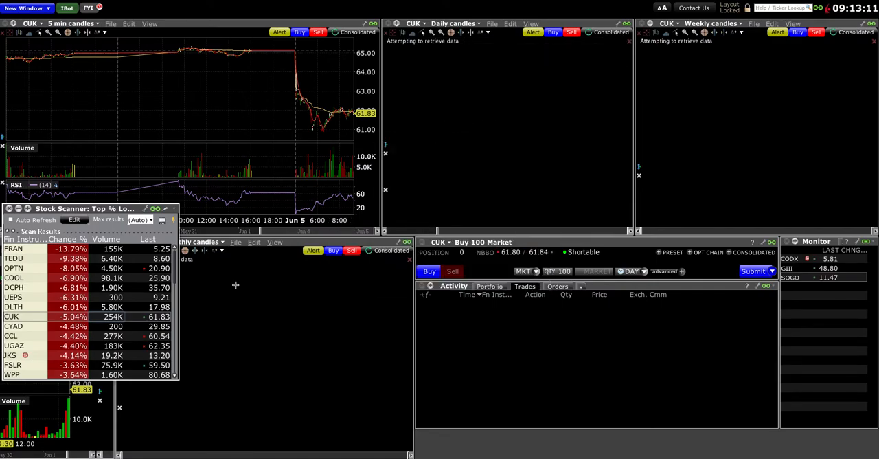
mouse_move(114, 326)
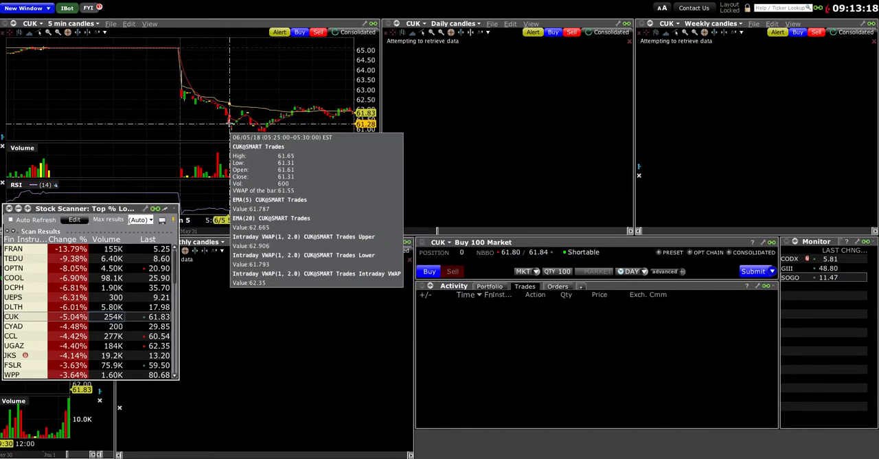
mouse_move(288, 131)
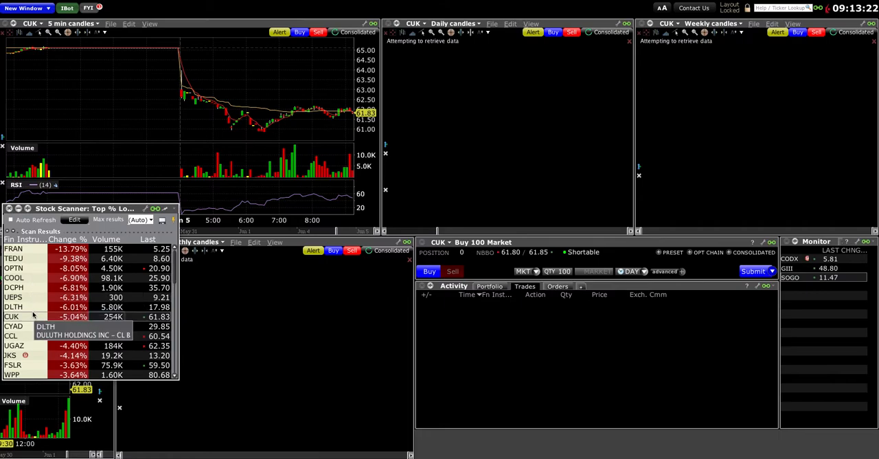
mouse_move(282, 134)
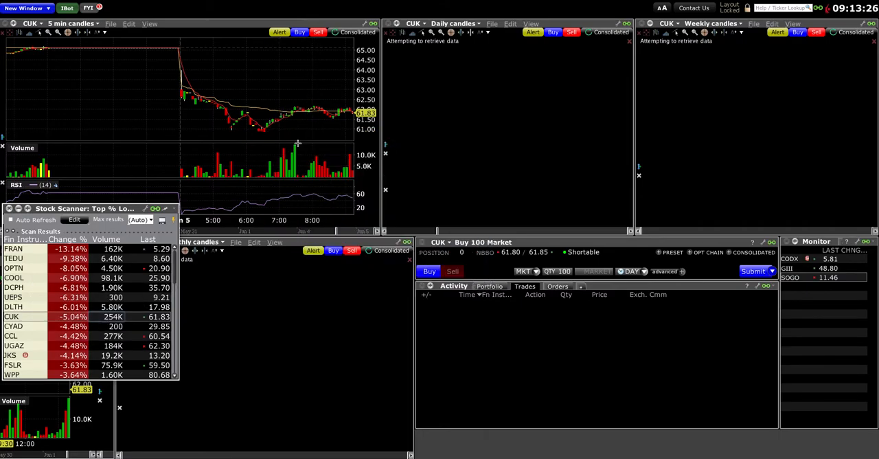
mouse_move(227, 110)
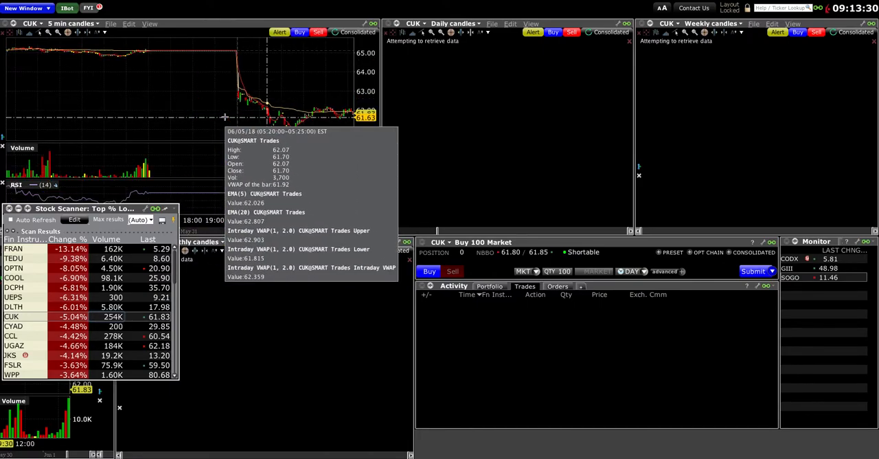
- Try Daily candles on the intraday chart, return to 5 min, then load CCL
left_click(71, 22)
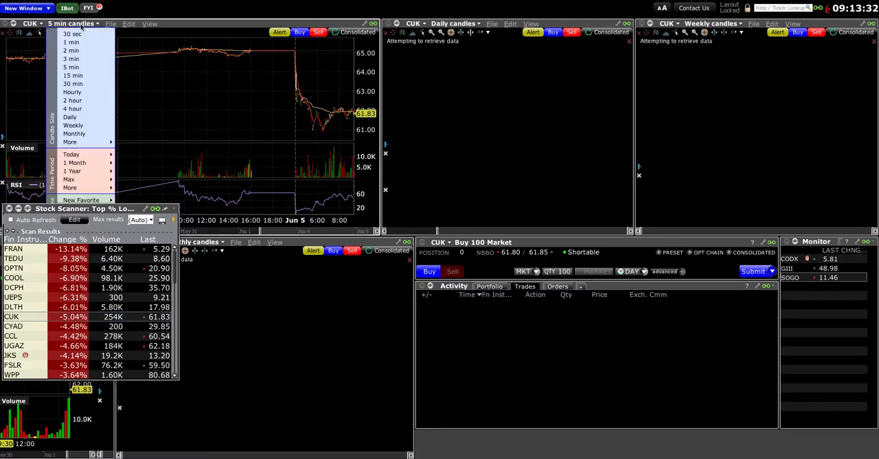
left_click(69, 117)
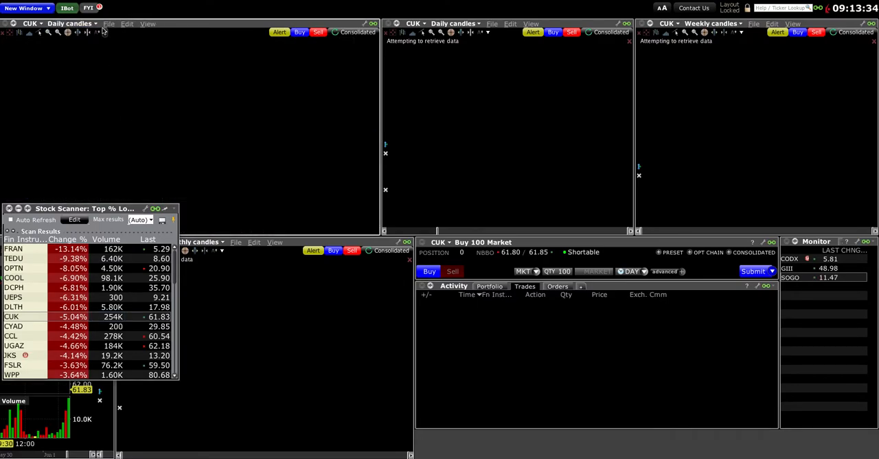
left_click(70, 23)
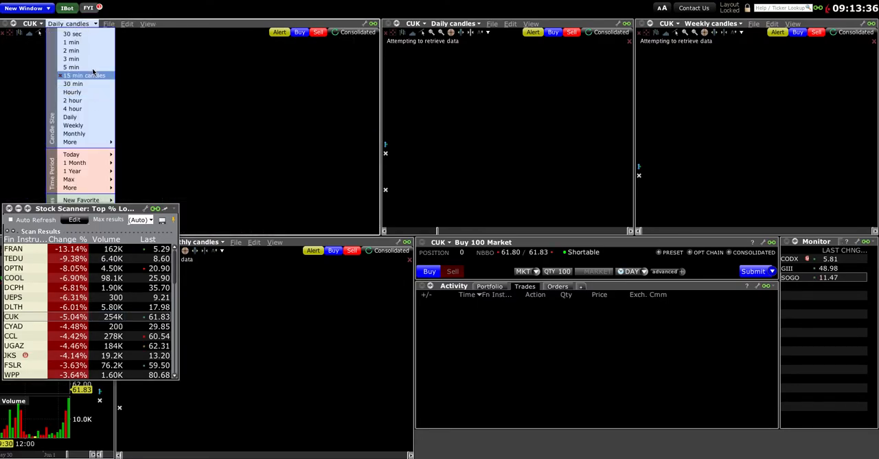
left_click(71, 67)
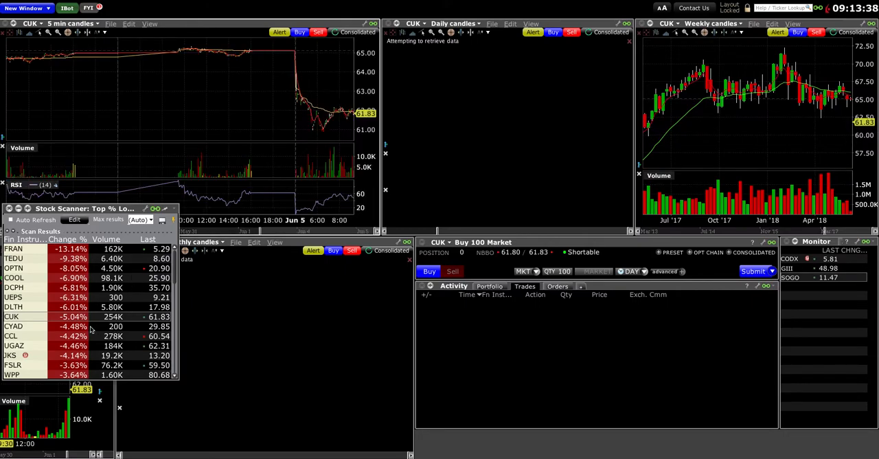
left_click(11, 335)
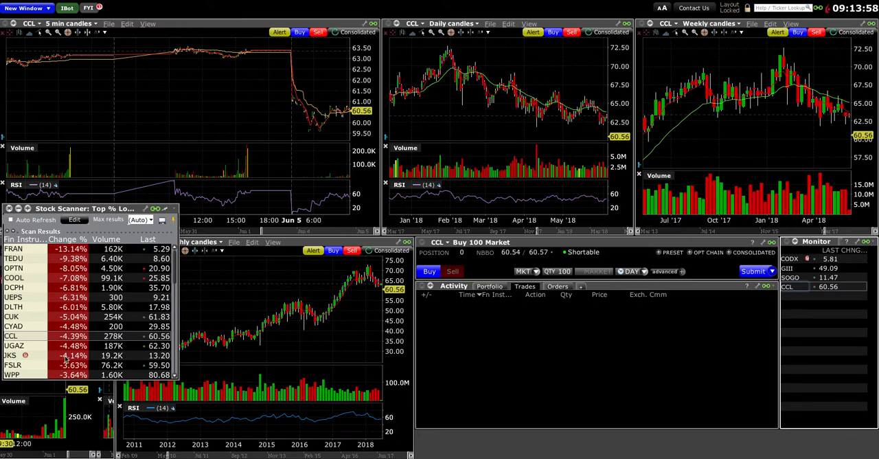
- Load losers JKS and FSLR on the linked charts, then scroll further down the results
left_click(10, 355)
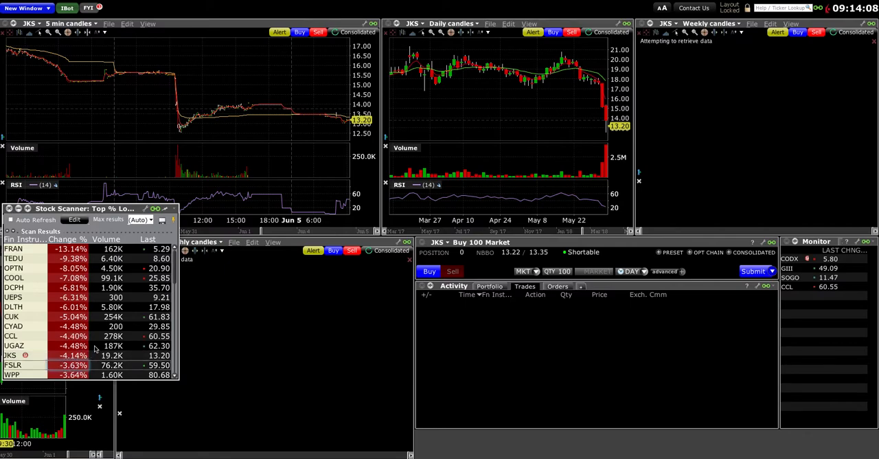
left_click(12, 365)
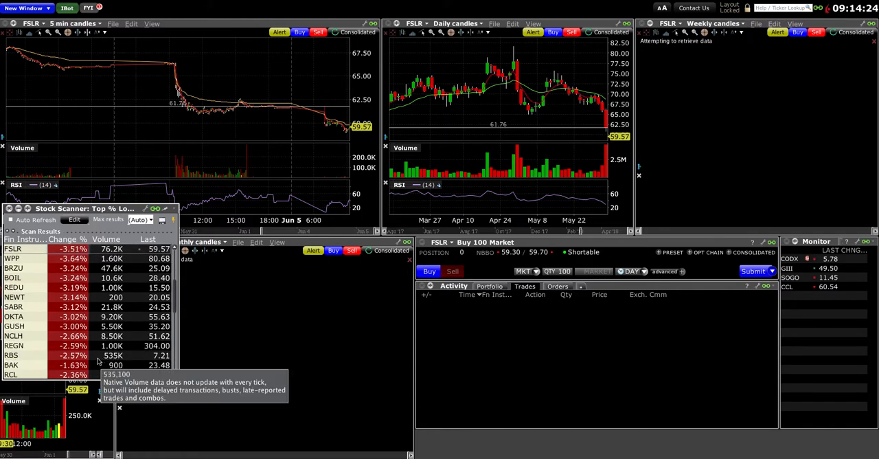
mouse_move(33, 358)
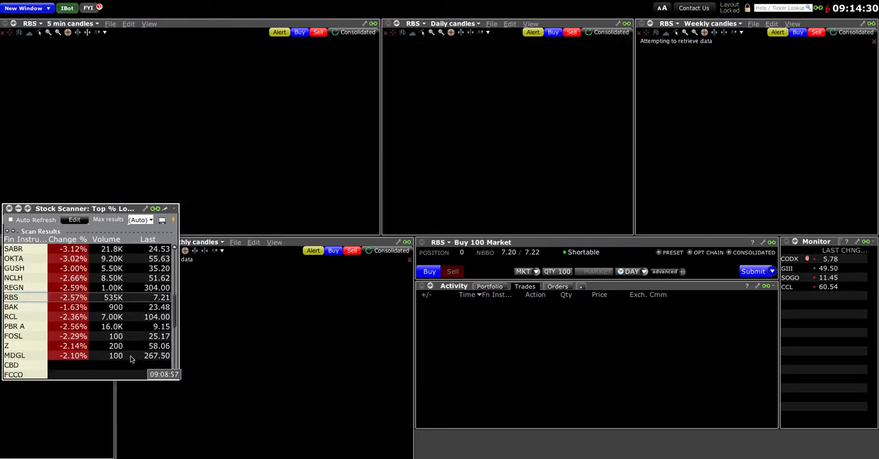
scroll("down", 3)
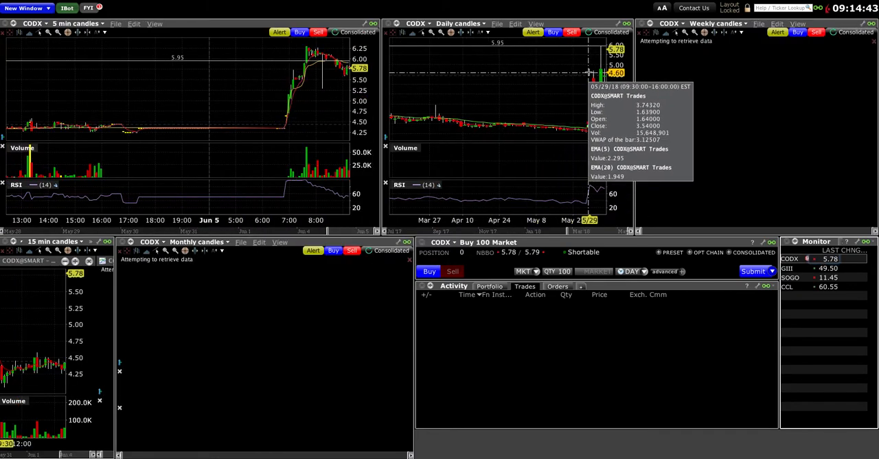
mouse_move(656, 70)
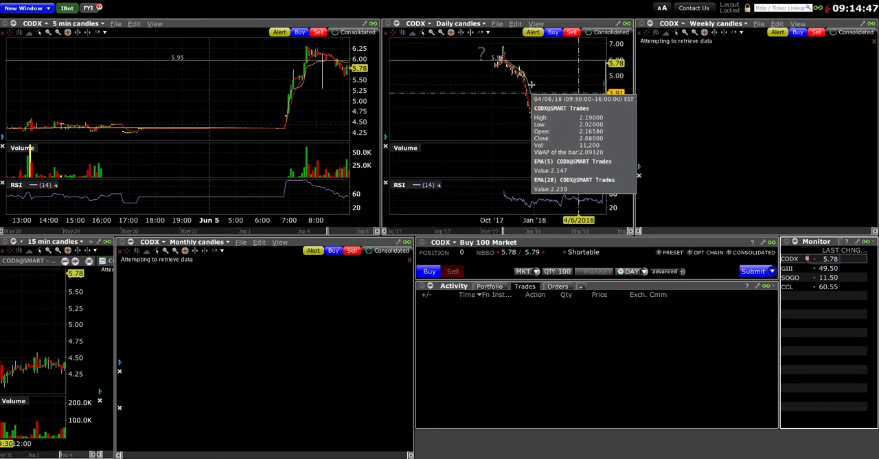
mouse_move(467, 93)
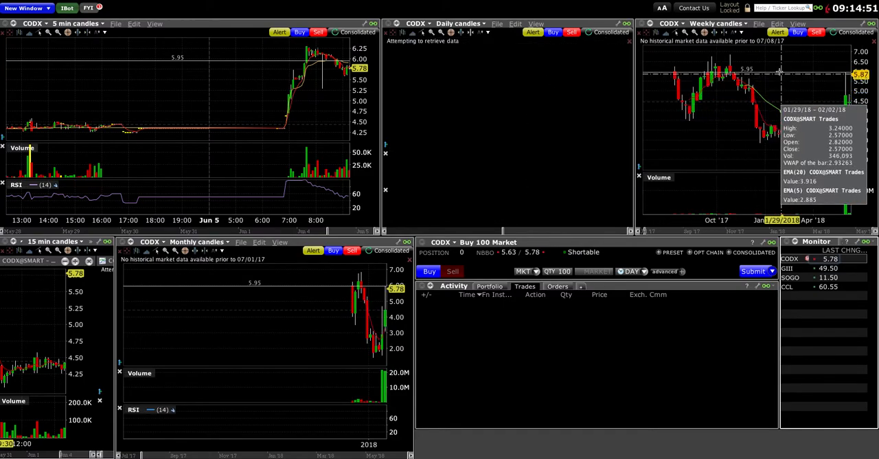
mouse_move(746, 83)
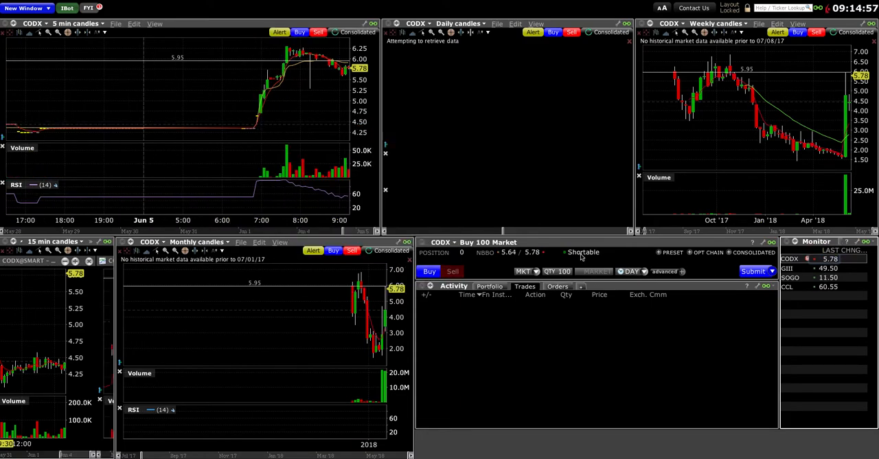
mouse_move(583, 252)
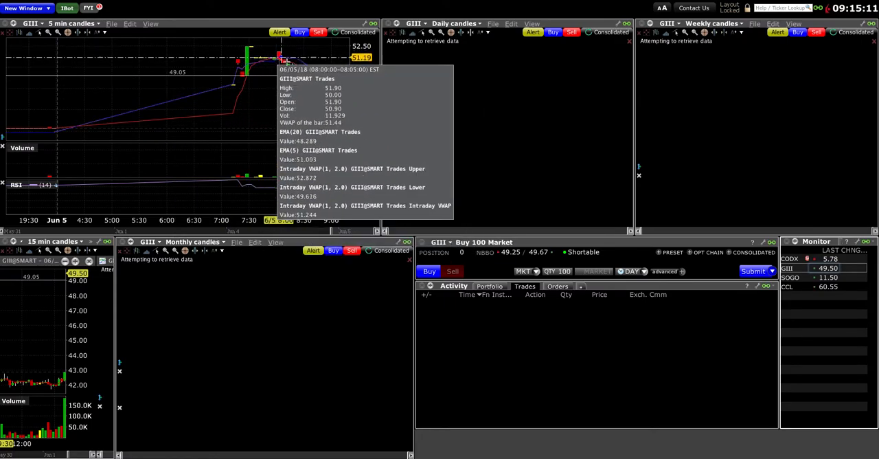
mouse_move(323, 88)
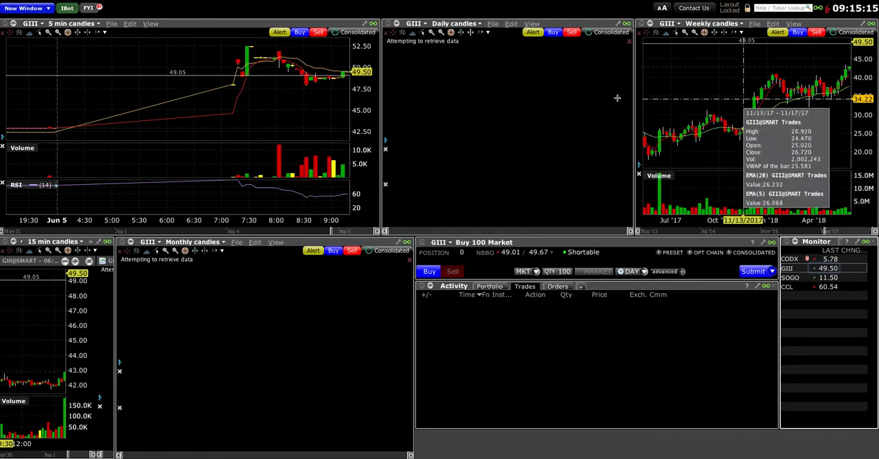
- Load CCL from the Monitor list onto the linked charts
left_click(791, 277)
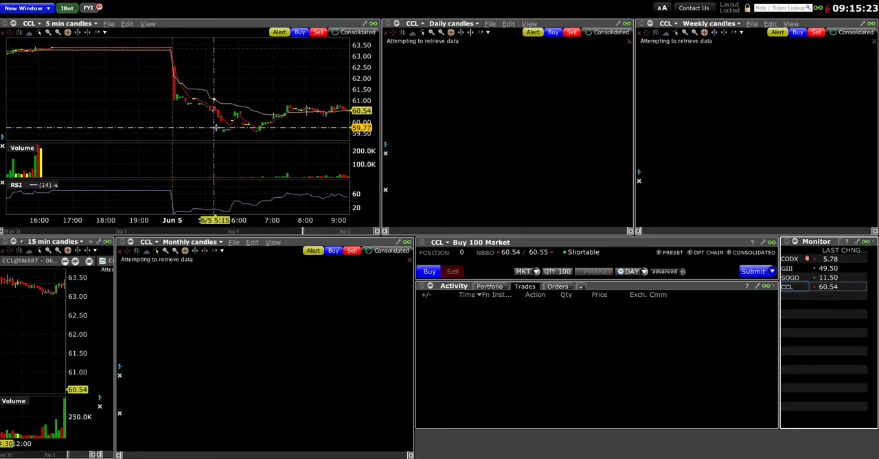
mouse_move(287, 124)
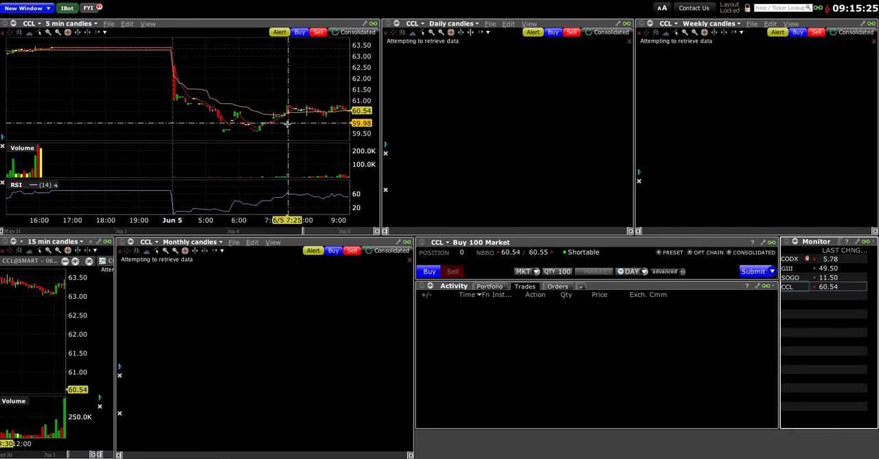
mouse_move(282, 129)
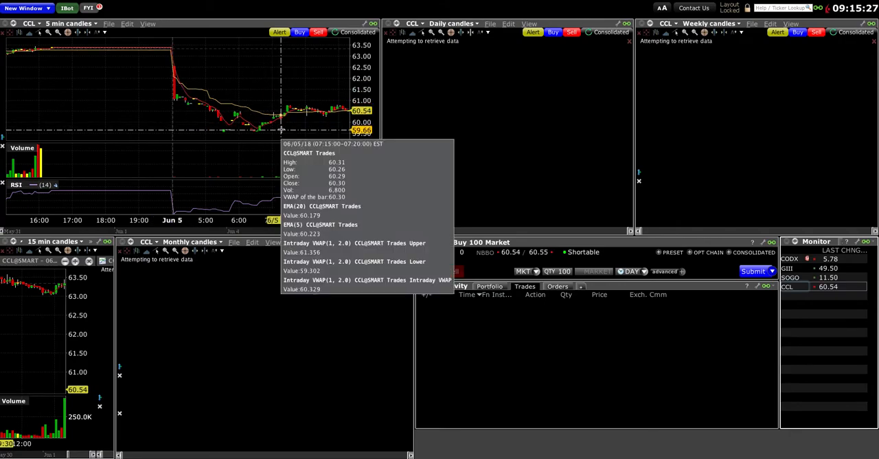